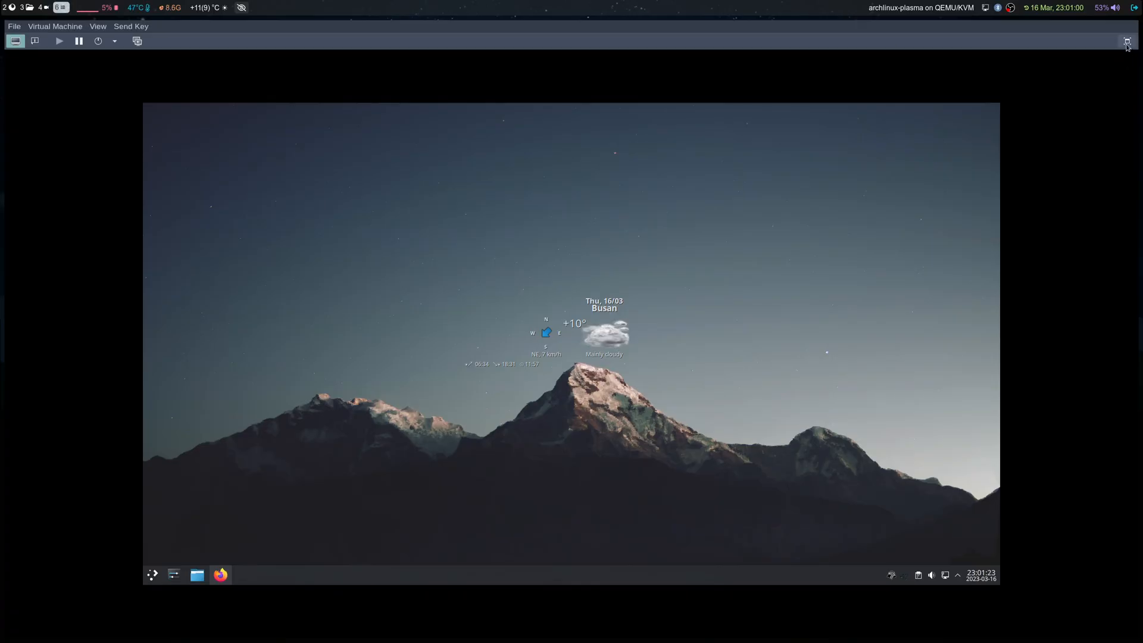
Switch the virtual machine viewer to fullscreen so the guest desktop fills the display
left_click(1127, 40)
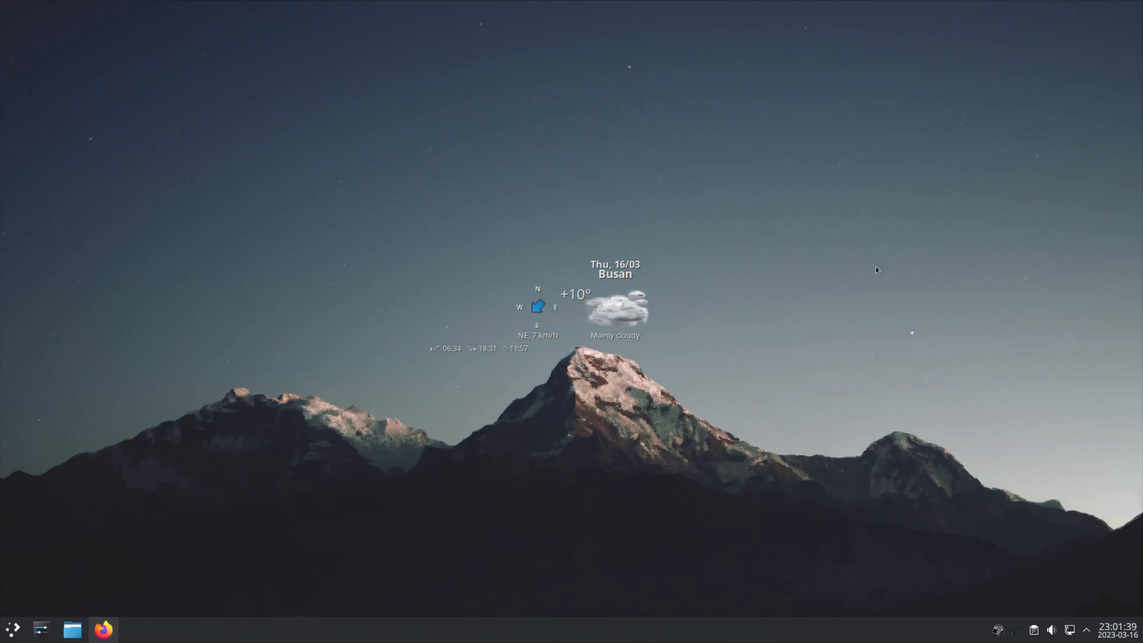
mouse_move(847, 345)
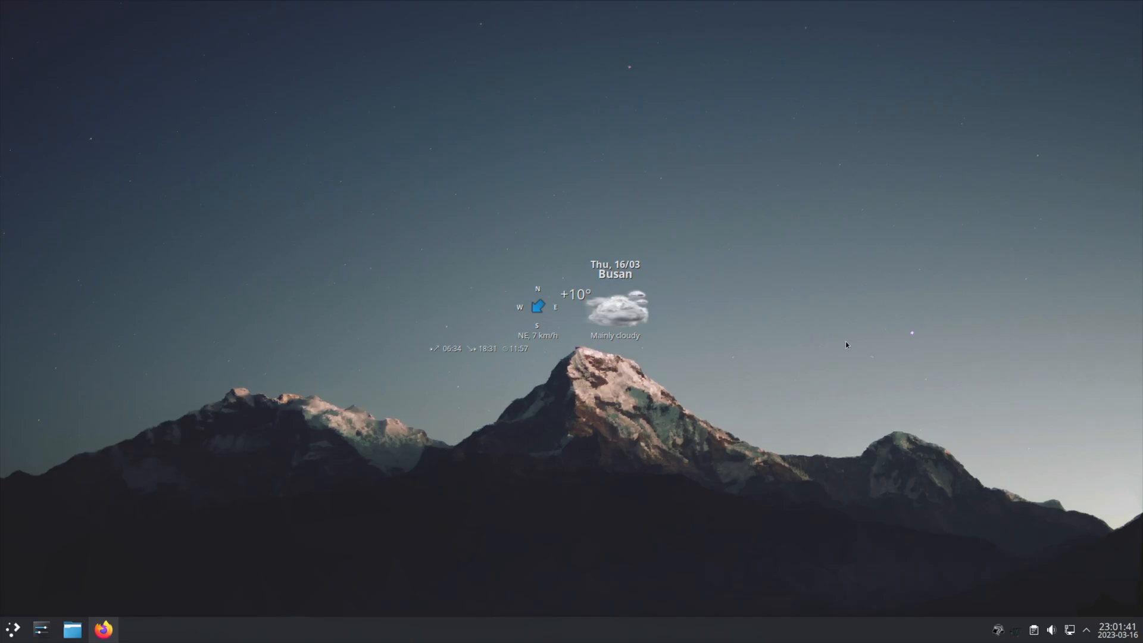
mouse_move(221, 543)
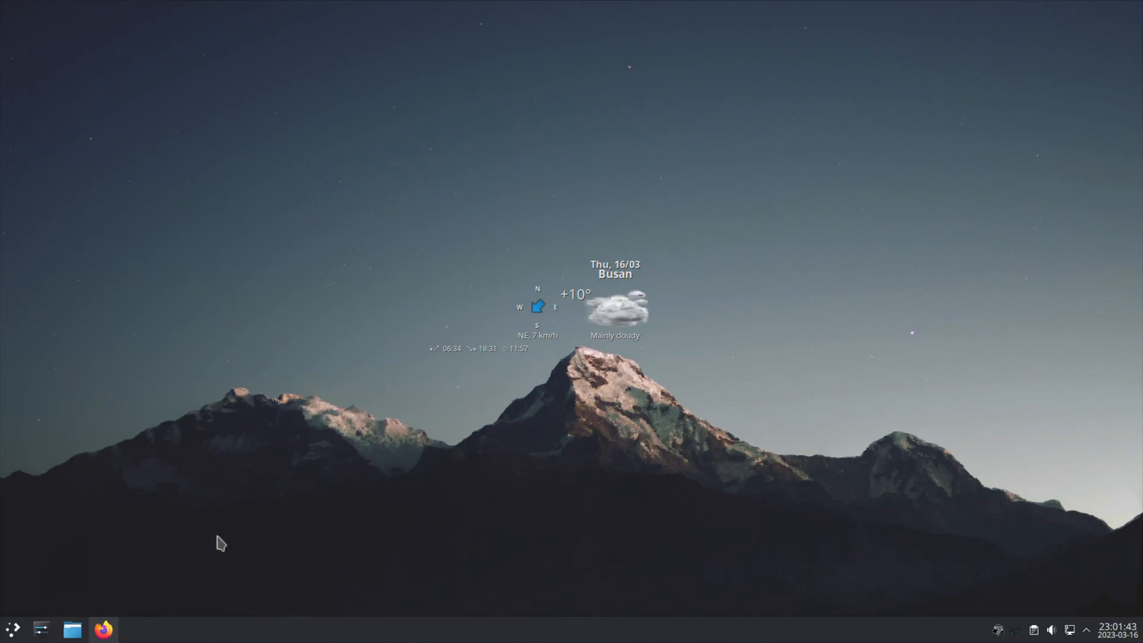
mouse_move(368, 505)
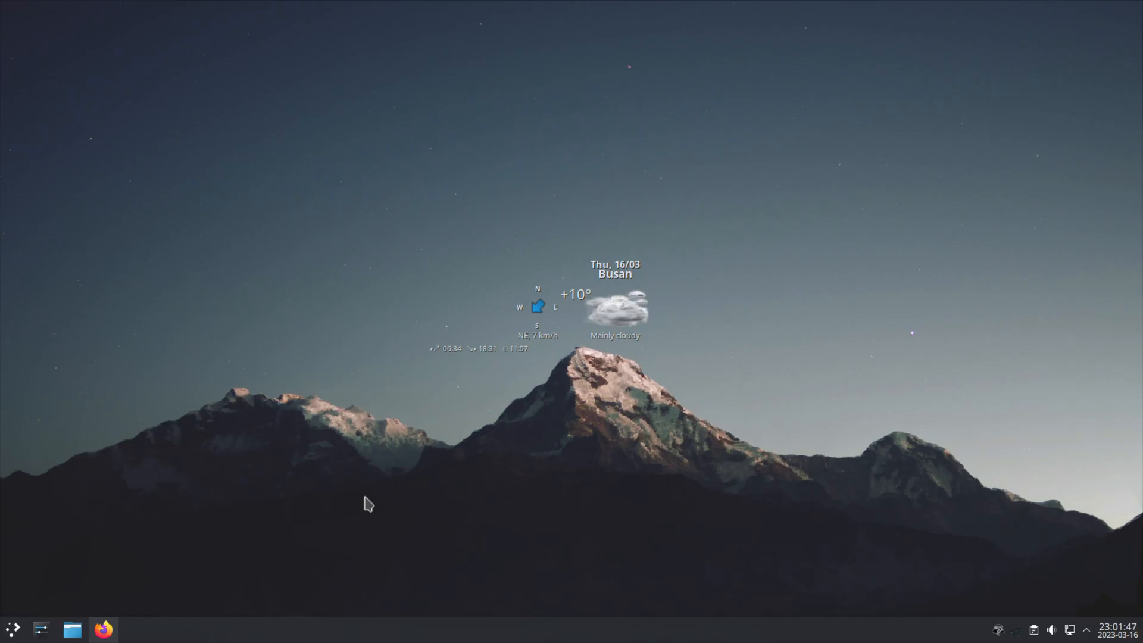
Run cat /etc/pacman.conf and scroll to the Misc options, highlighting Color
left_click(135, 628)
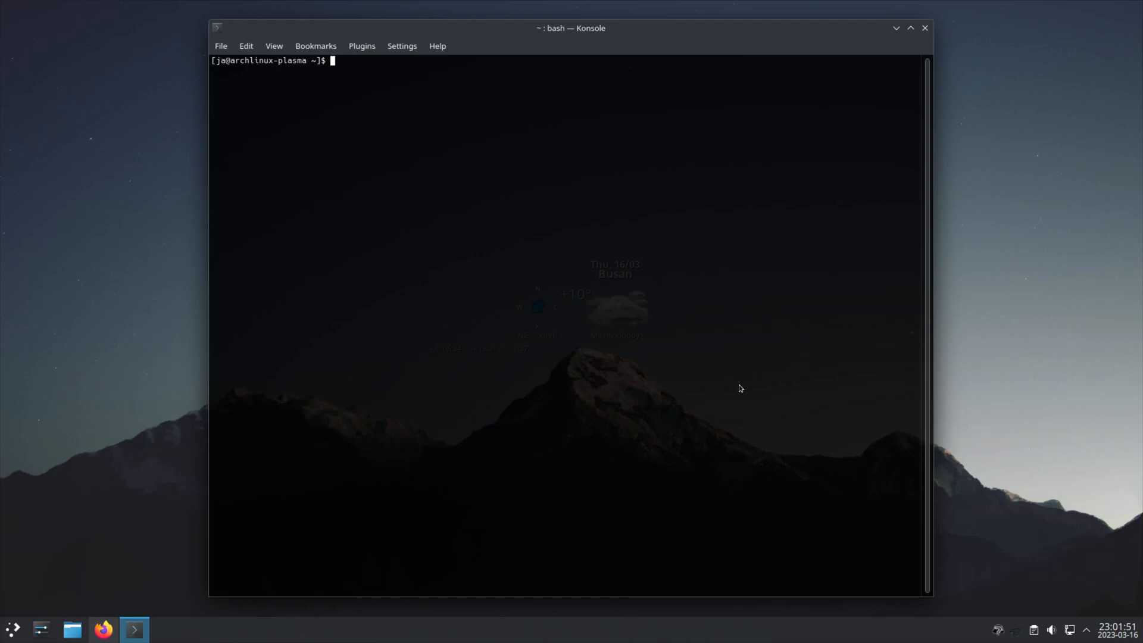
type("cat /e")
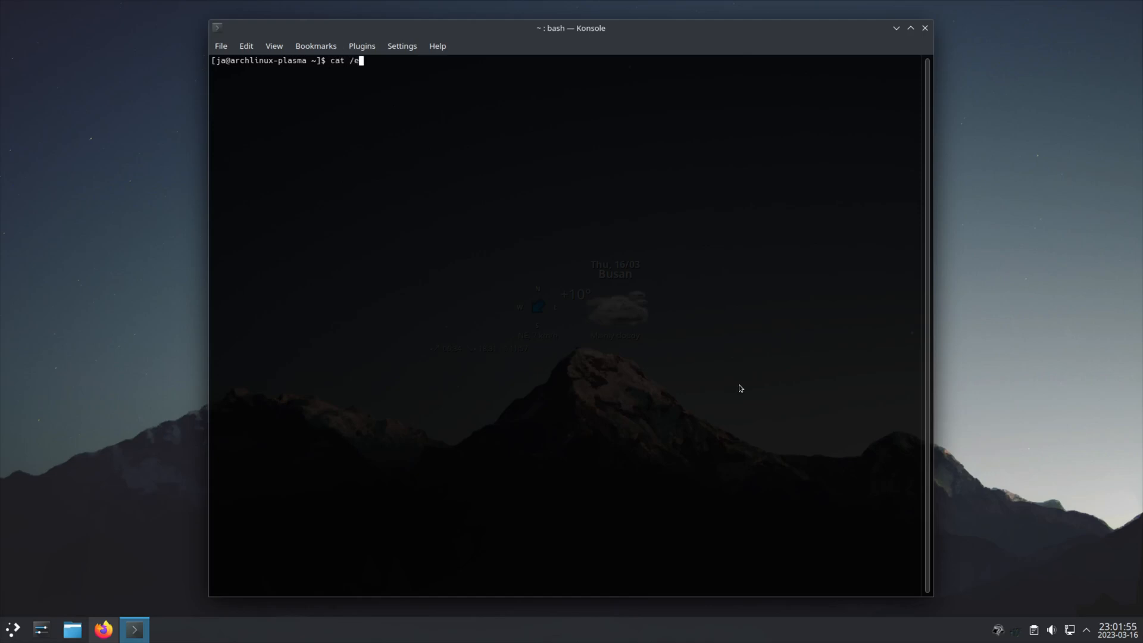
type("tc/pacman")
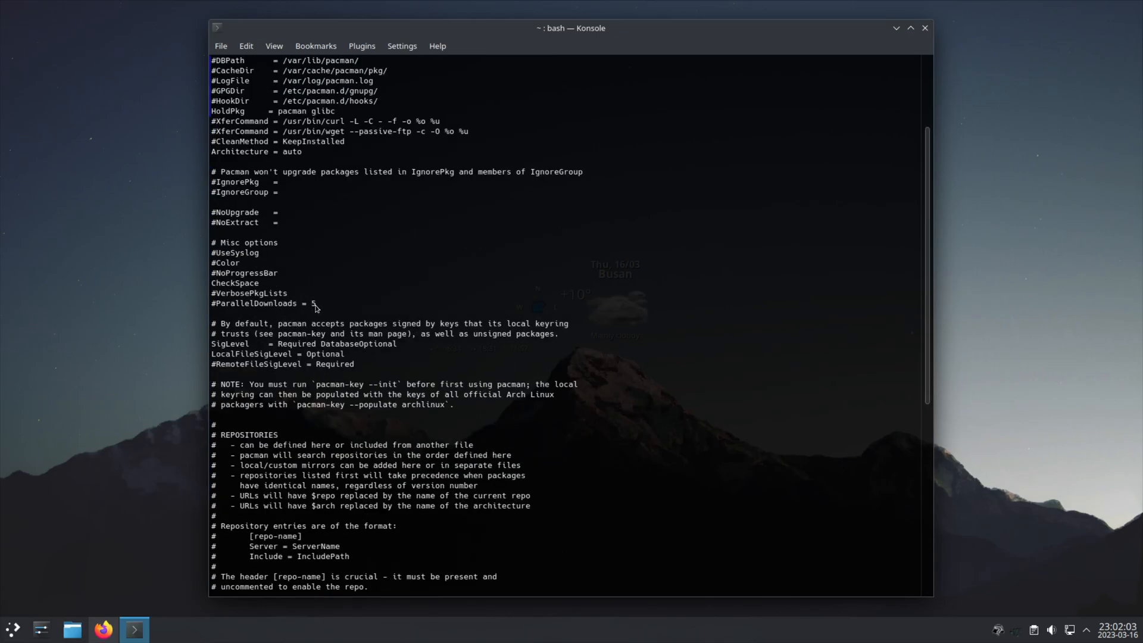
left_click(270, 293)
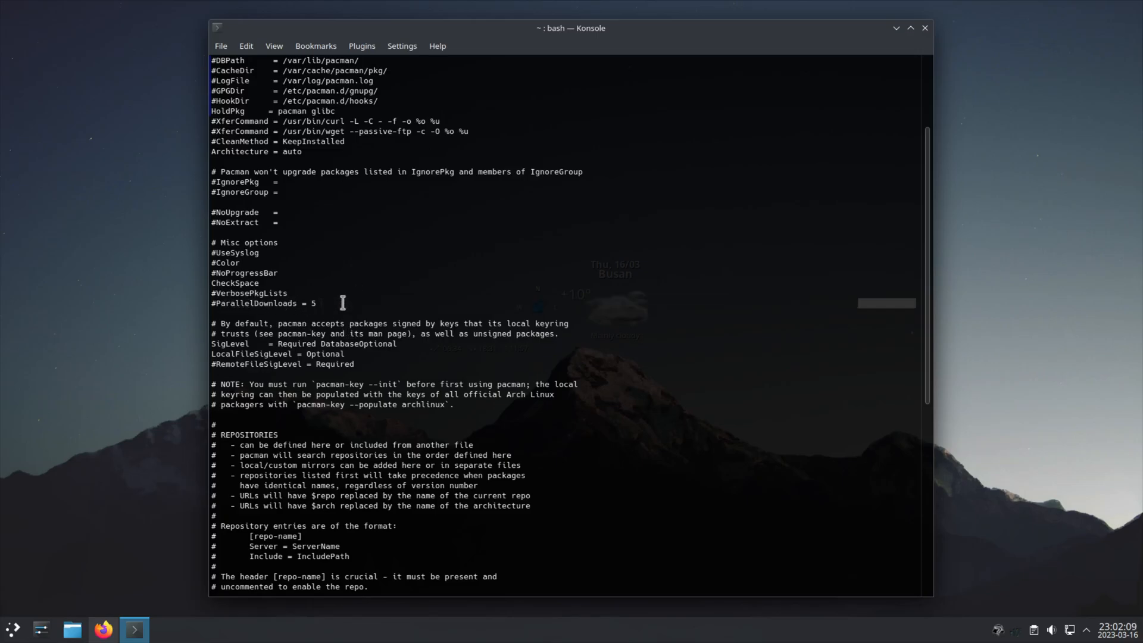
mouse_move(278, 294)
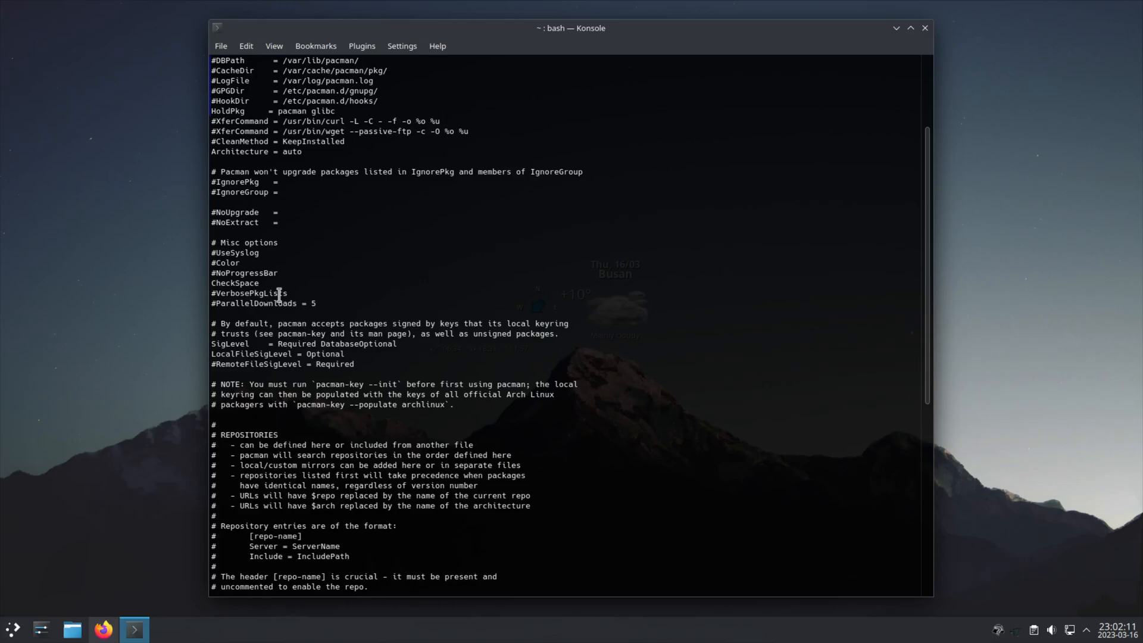
double_click(249, 292)
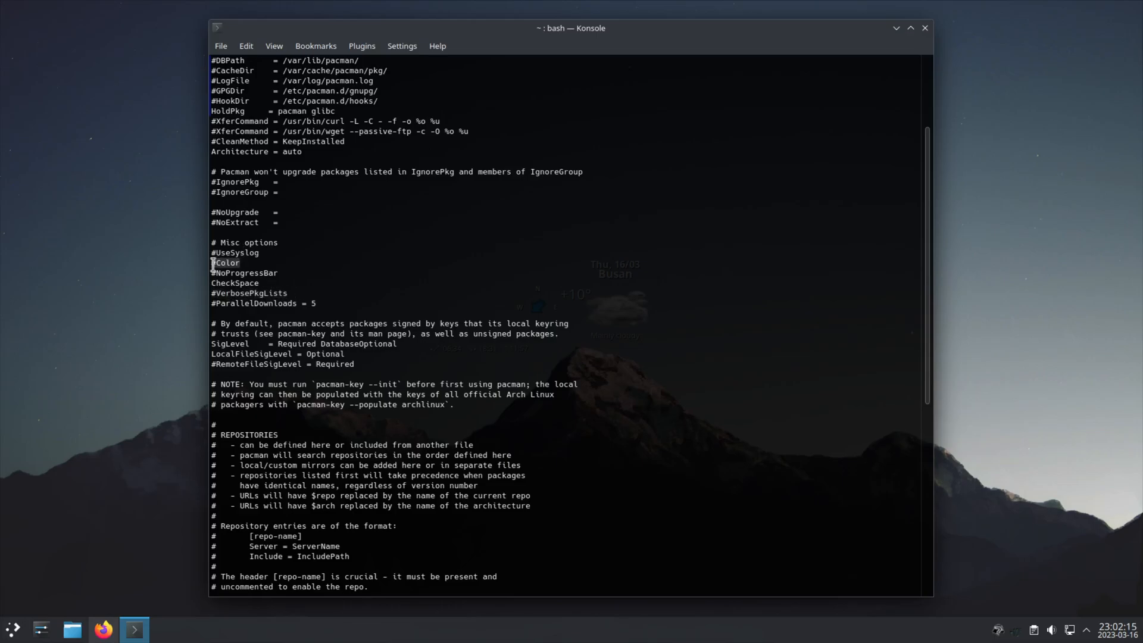
scroll("down", 3)
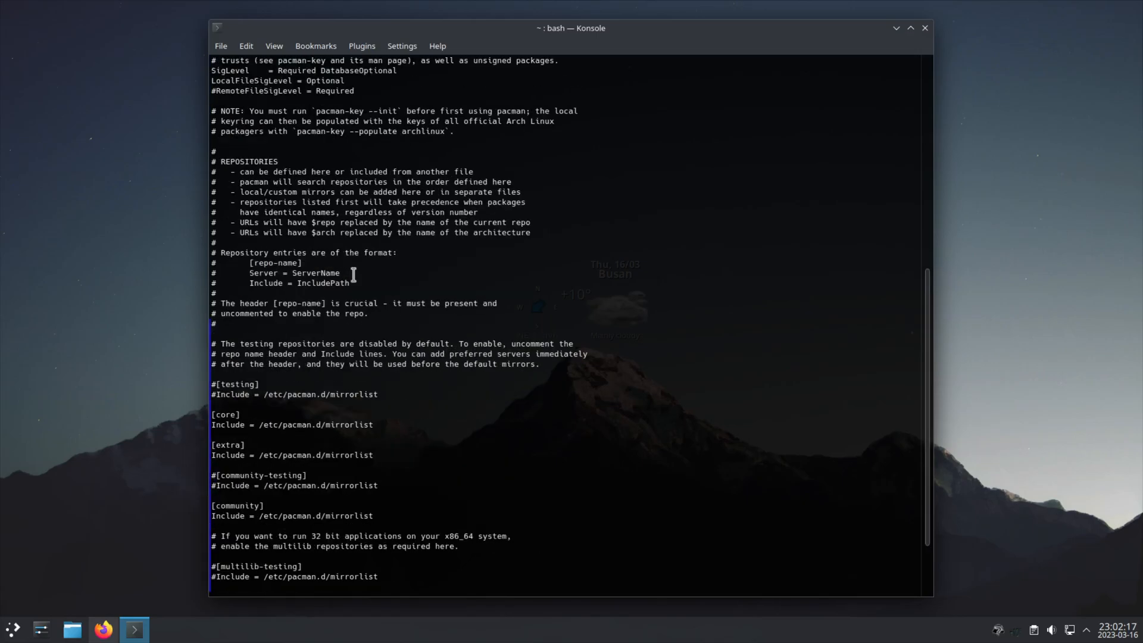
scroll("down", 3)
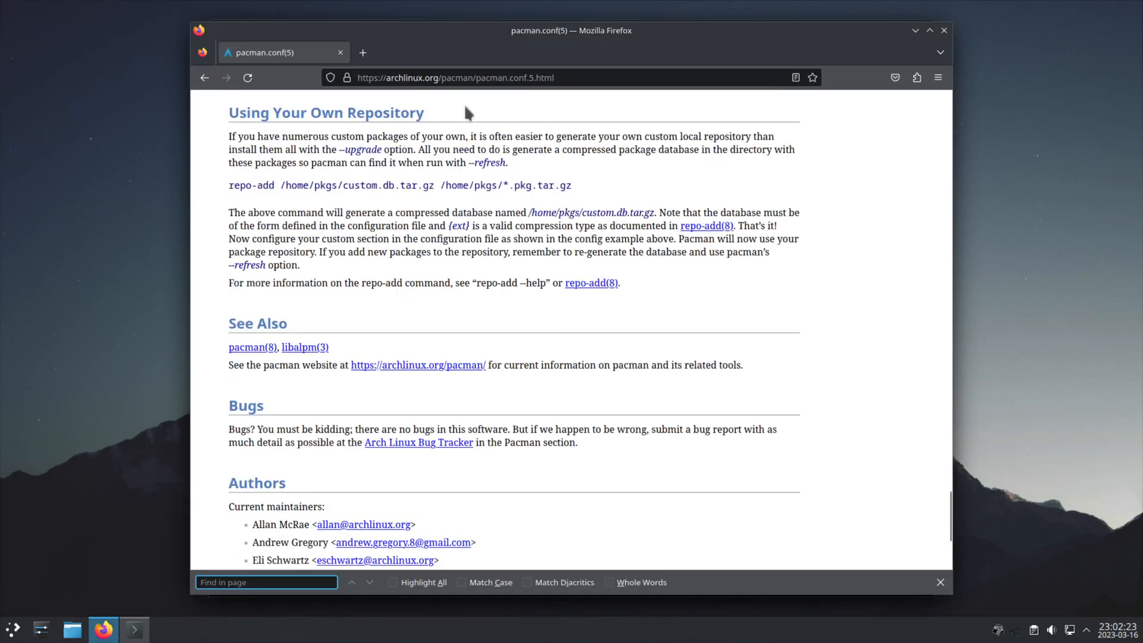
mouse_move(346, 79)
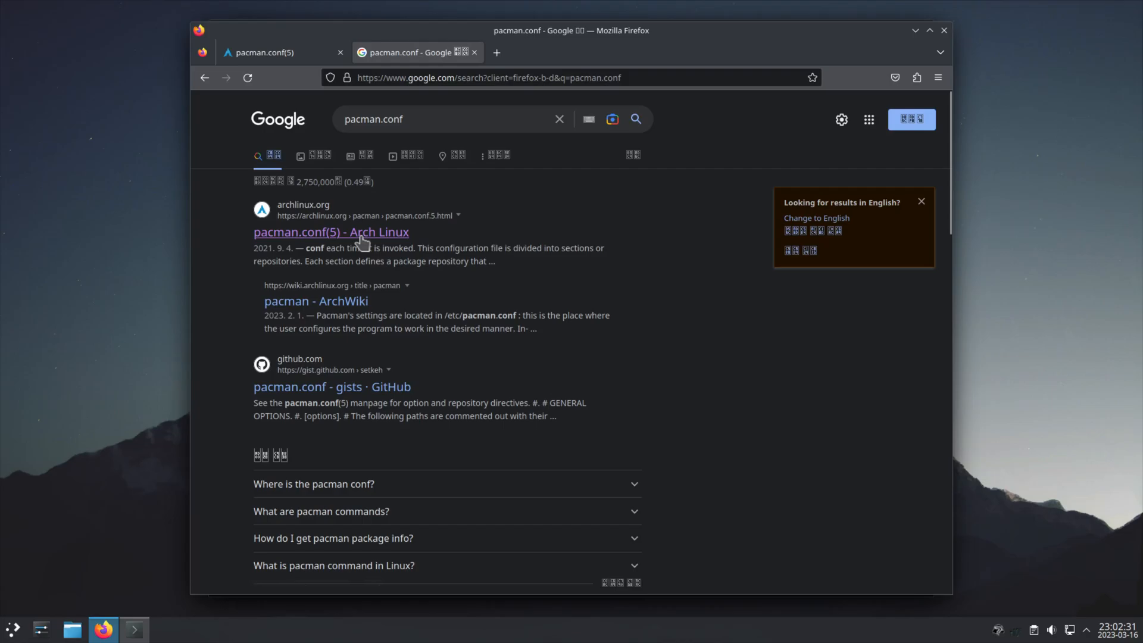
Load the pacman.conf(5) manual page and scroll to the Misc options, highlighting Color
left_click(331, 232)
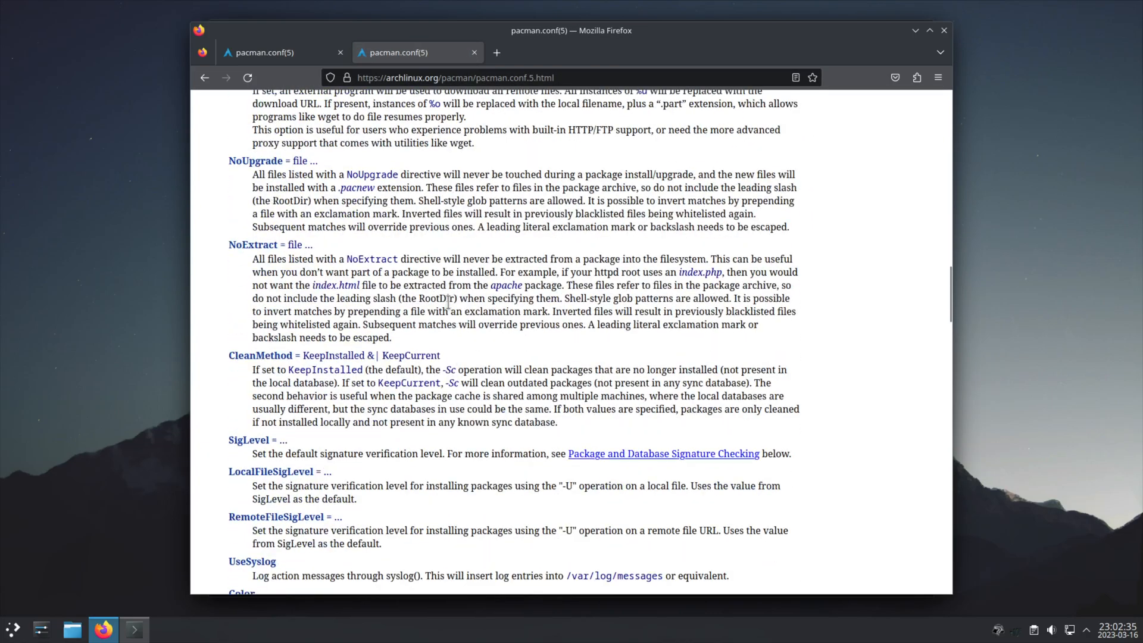
scroll("down", 3)
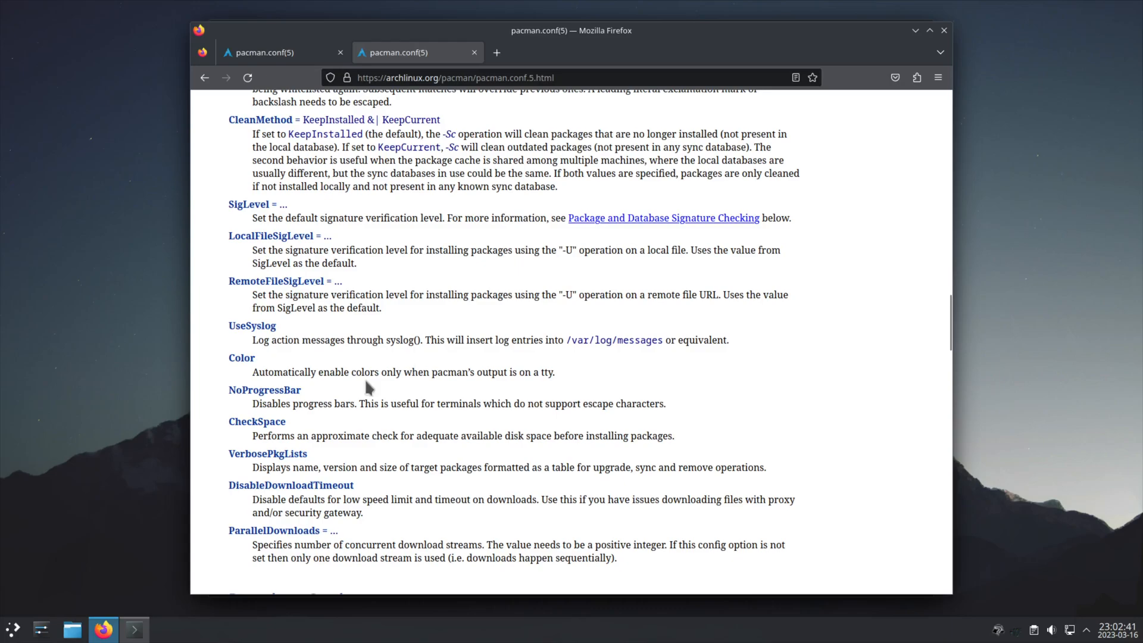
scroll("down", 3)
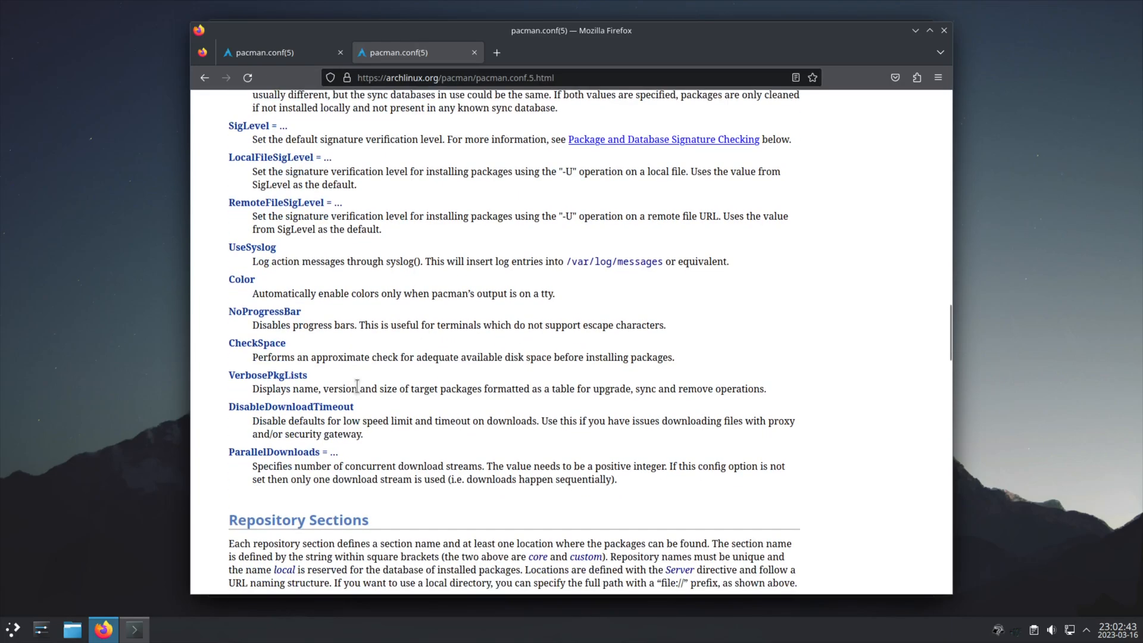
mouse_move(242, 295)
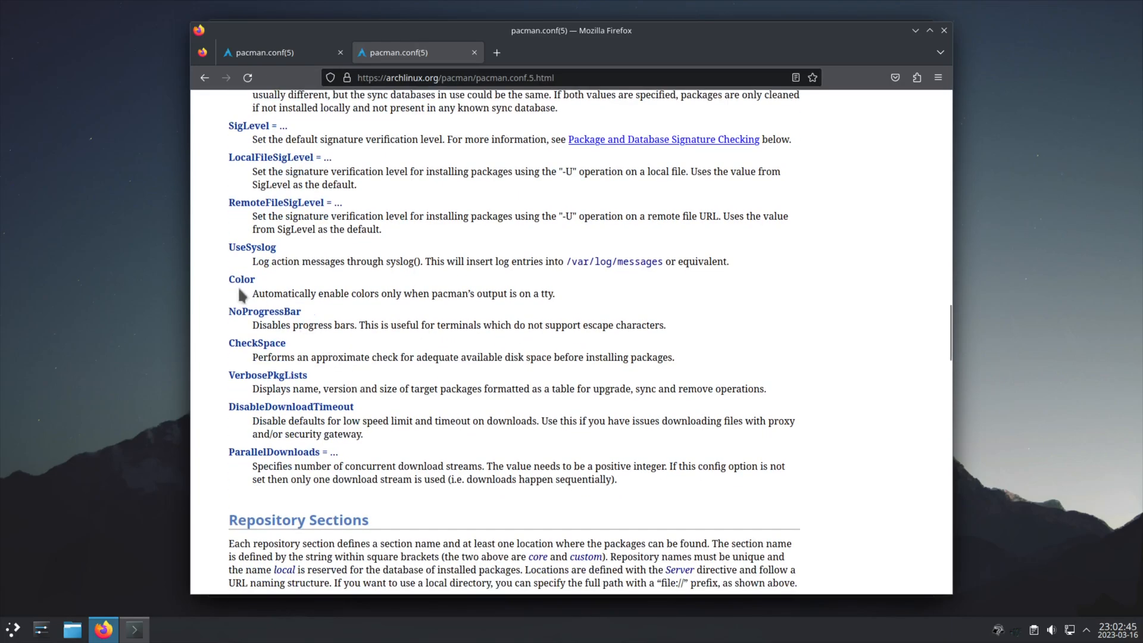
double_click(242, 279)
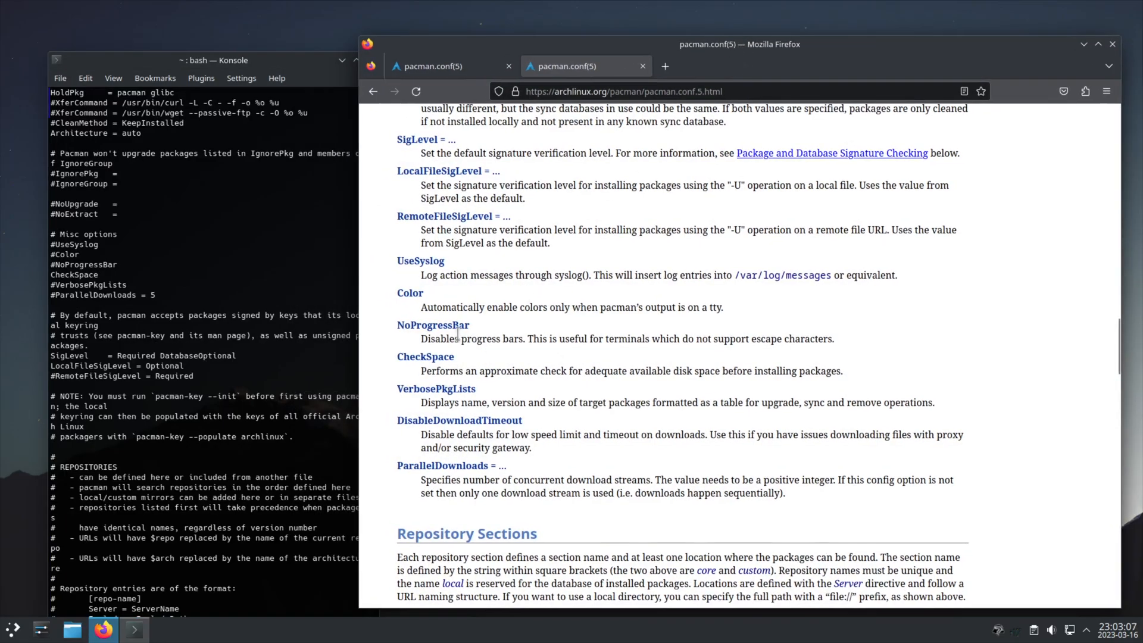
mouse_move(485, 325)
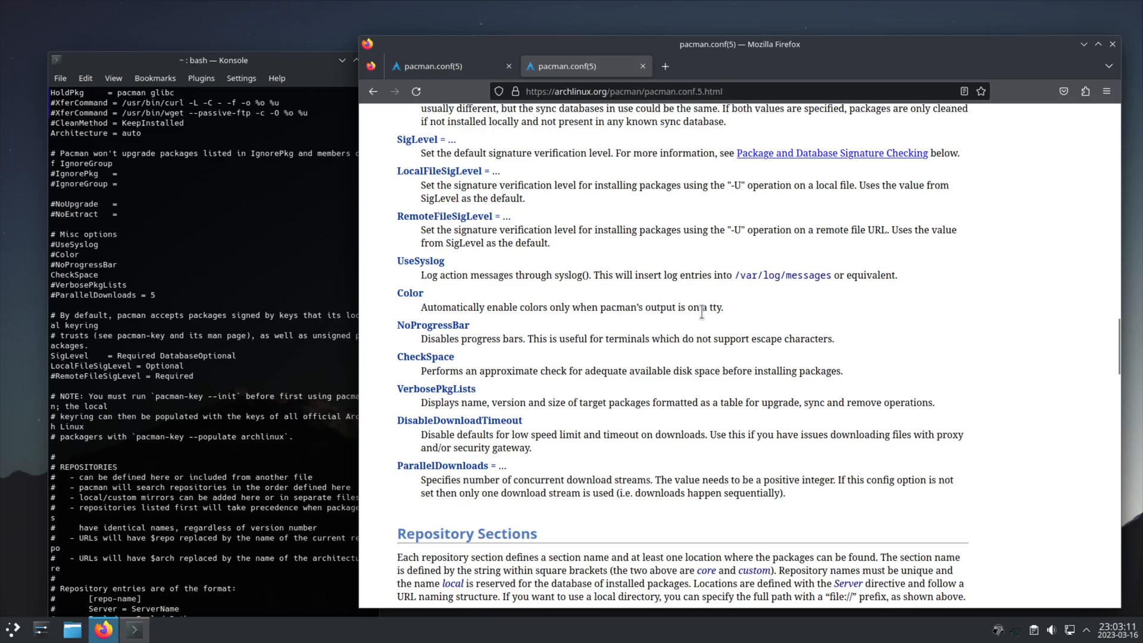
mouse_move(404, 340)
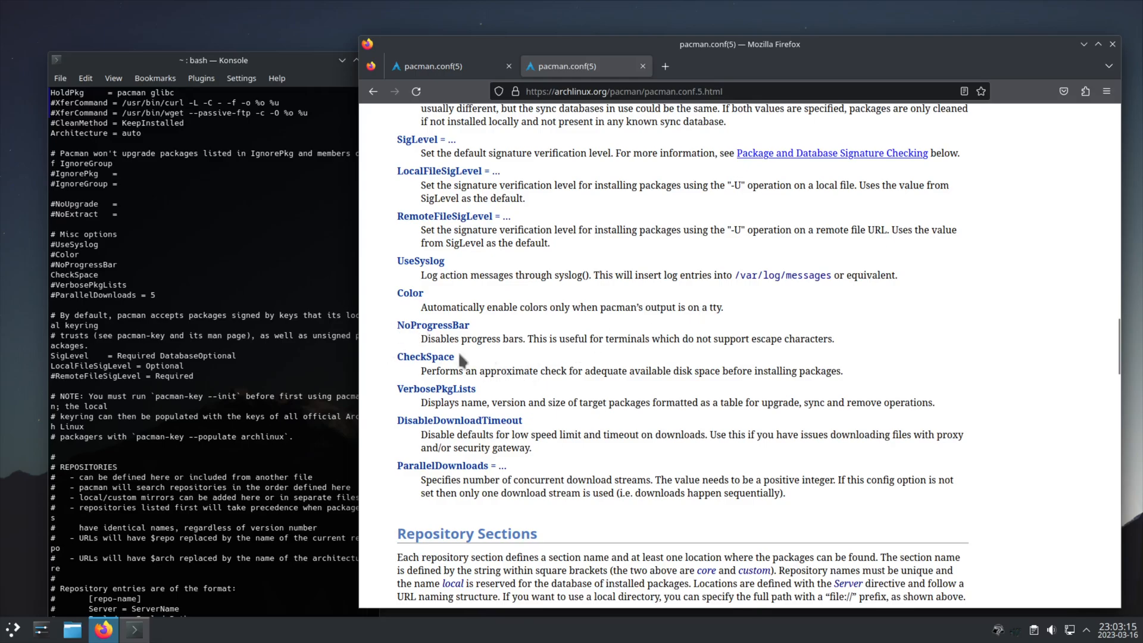
mouse_move(419, 350)
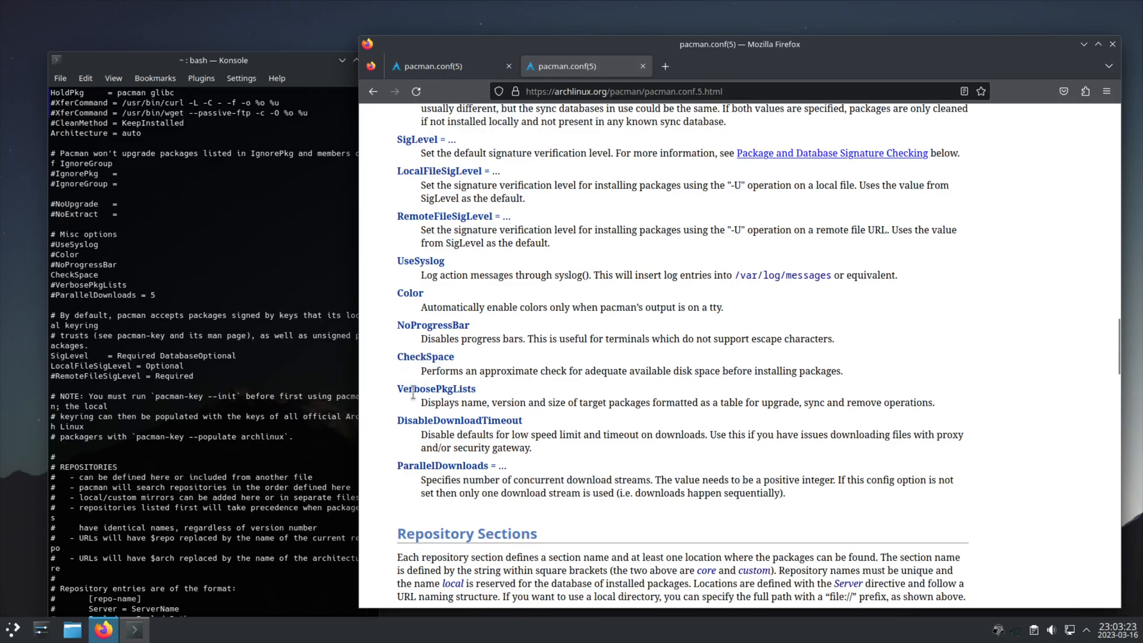
double_click(436, 388)
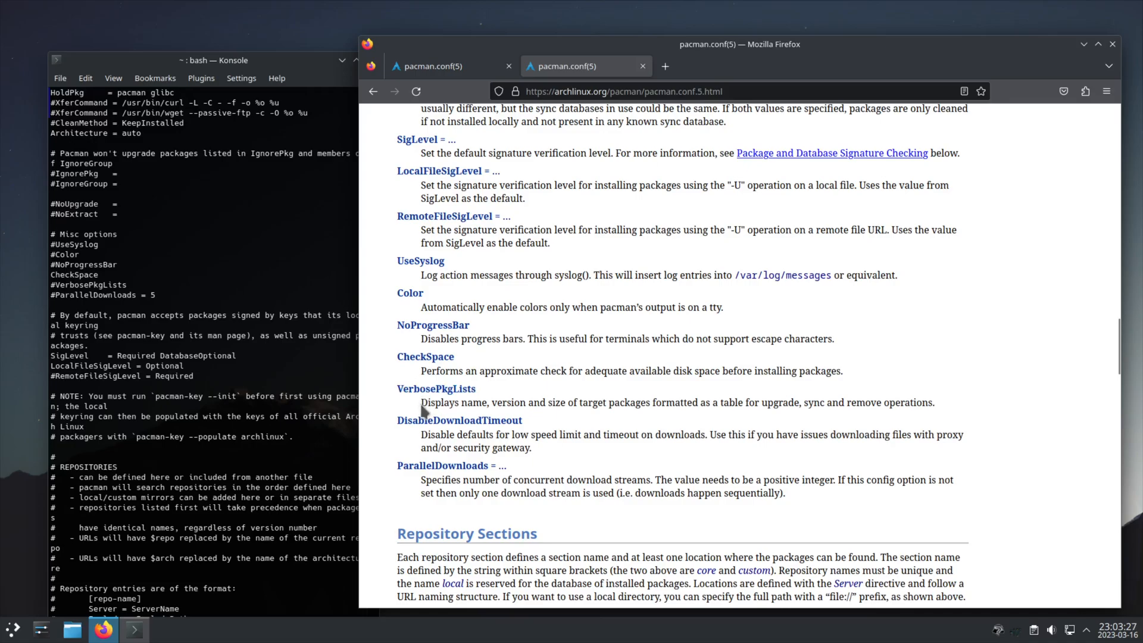
left_click_drag(421, 402, 528, 403)
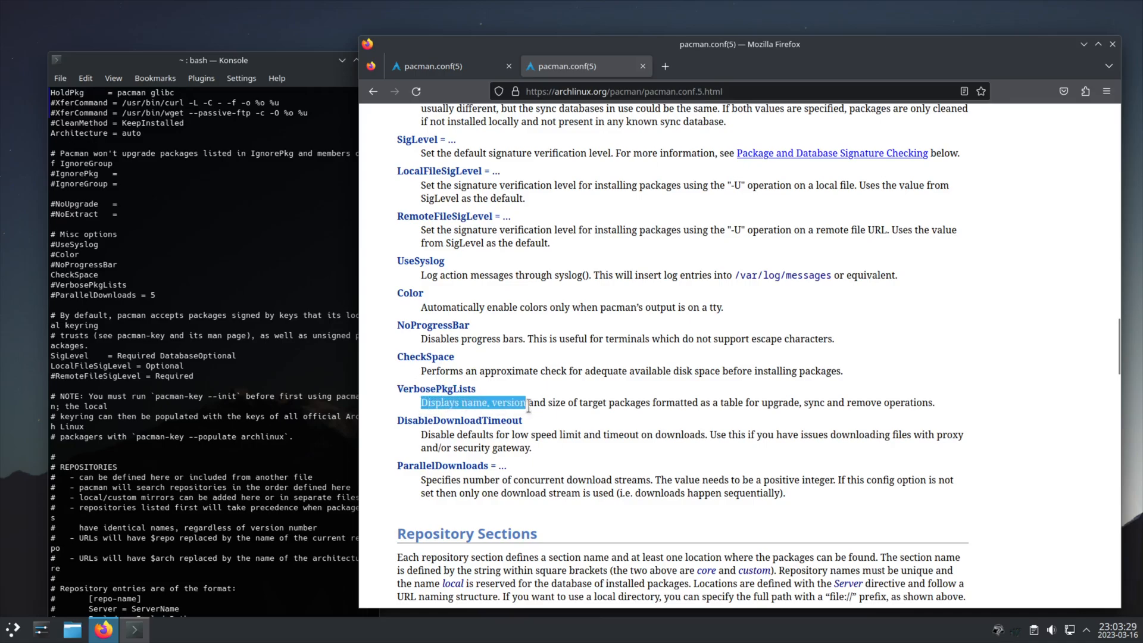
left_click_drag(526, 402, 539, 402)
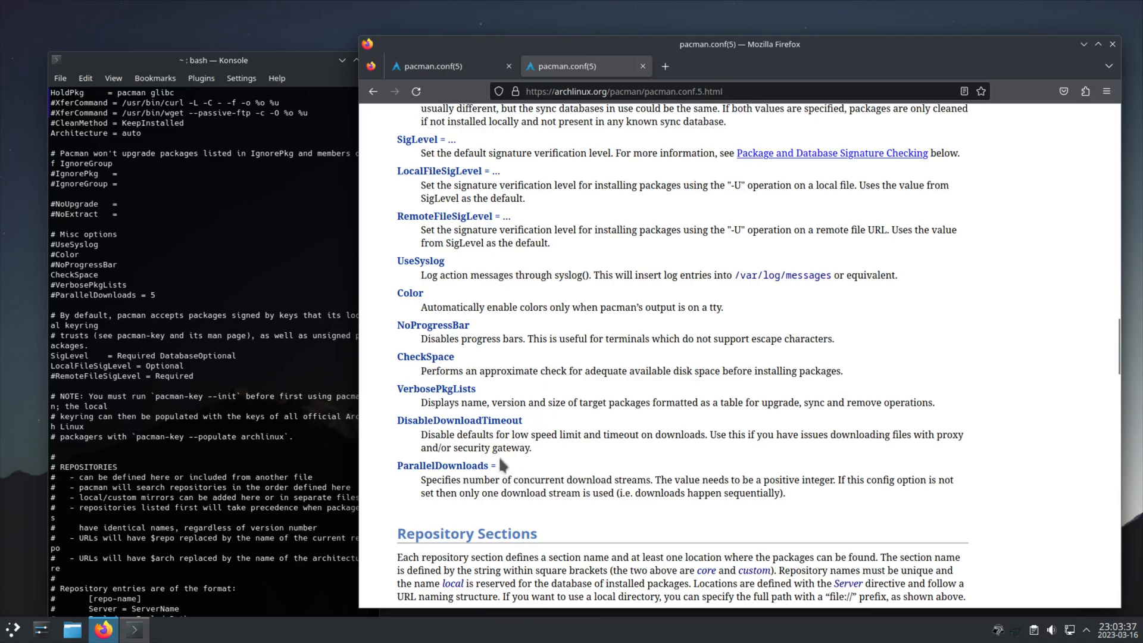
double_click(414, 466)
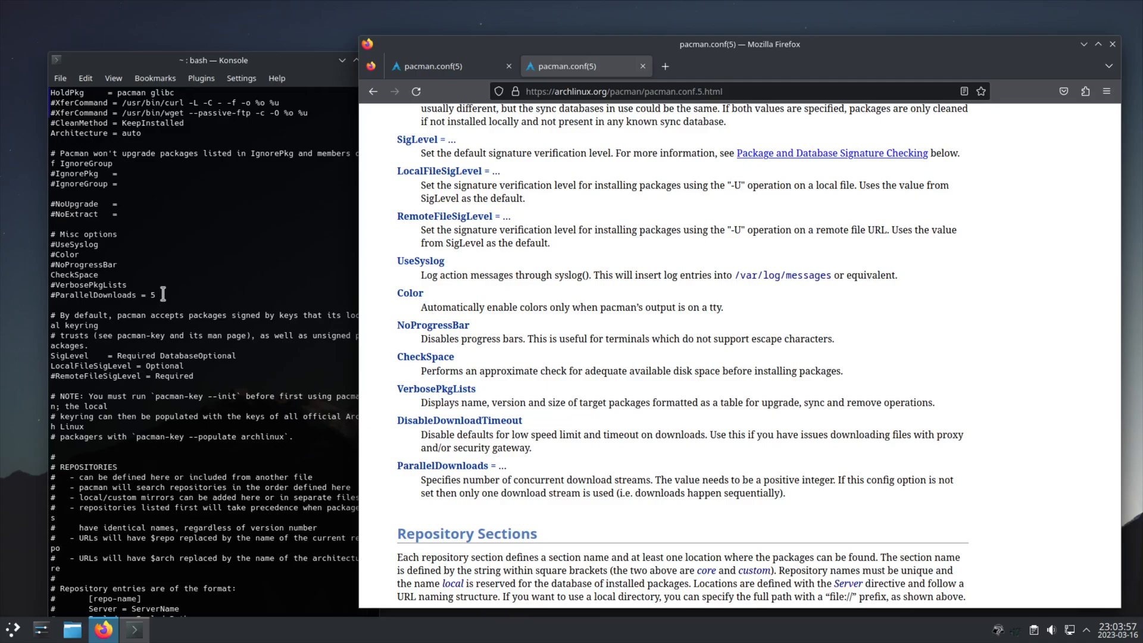
mouse_move(269, 68)
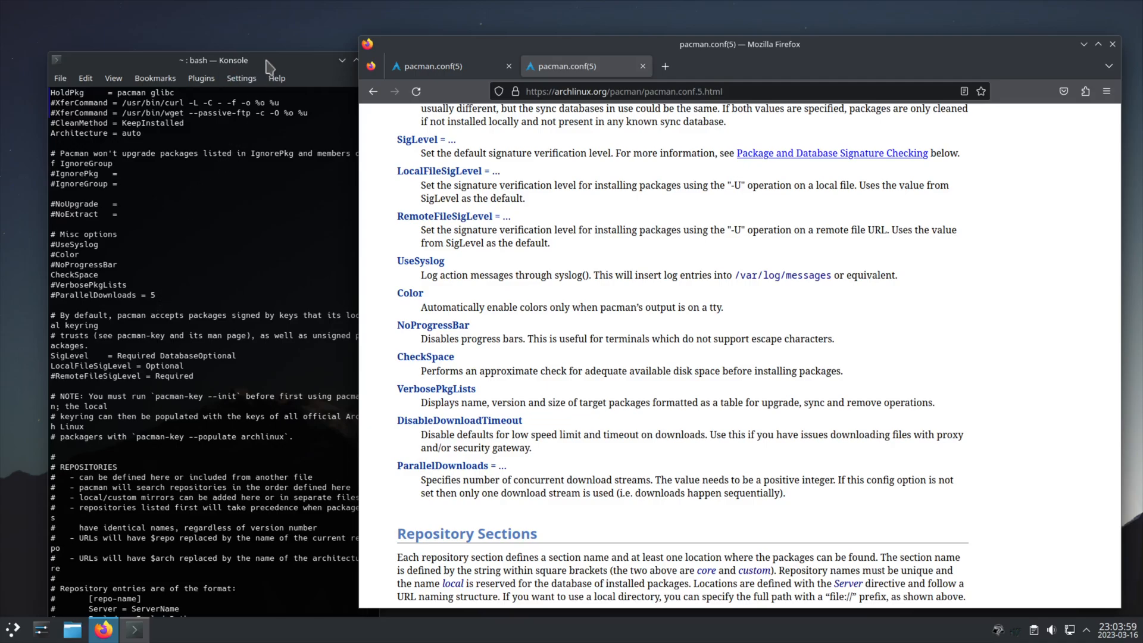
Reposition the Konsole window and scroll to the end of the cat output
left_click_drag(216, 59, 223, 37)
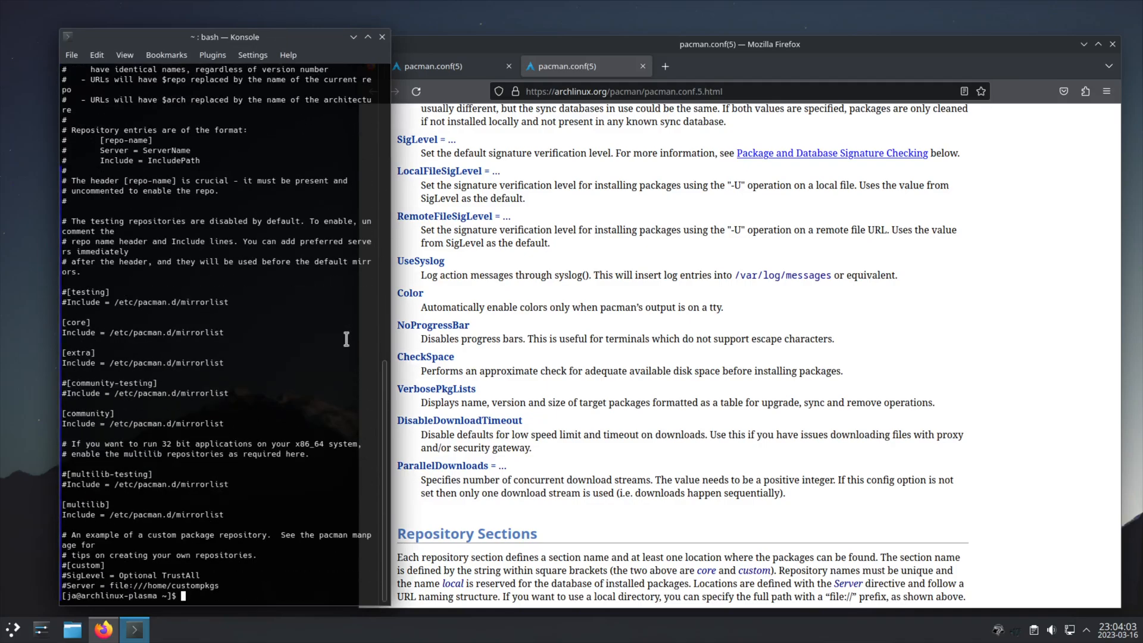
mouse_move(447, 518)
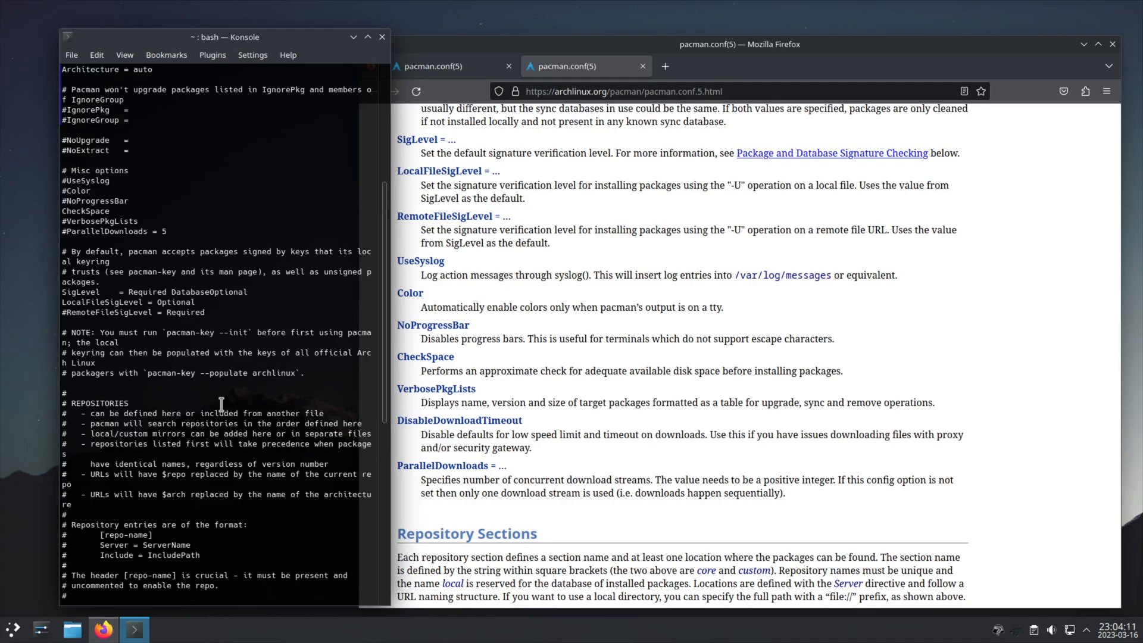
scroll("down", 3)
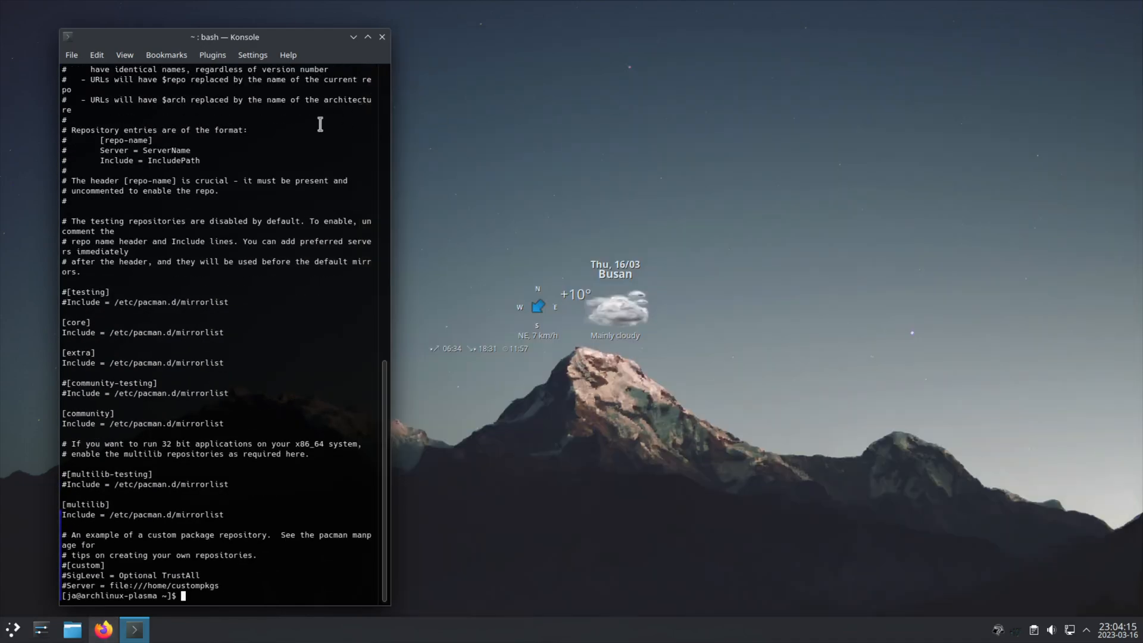
left_click_drag(225, 37, 320, 21)
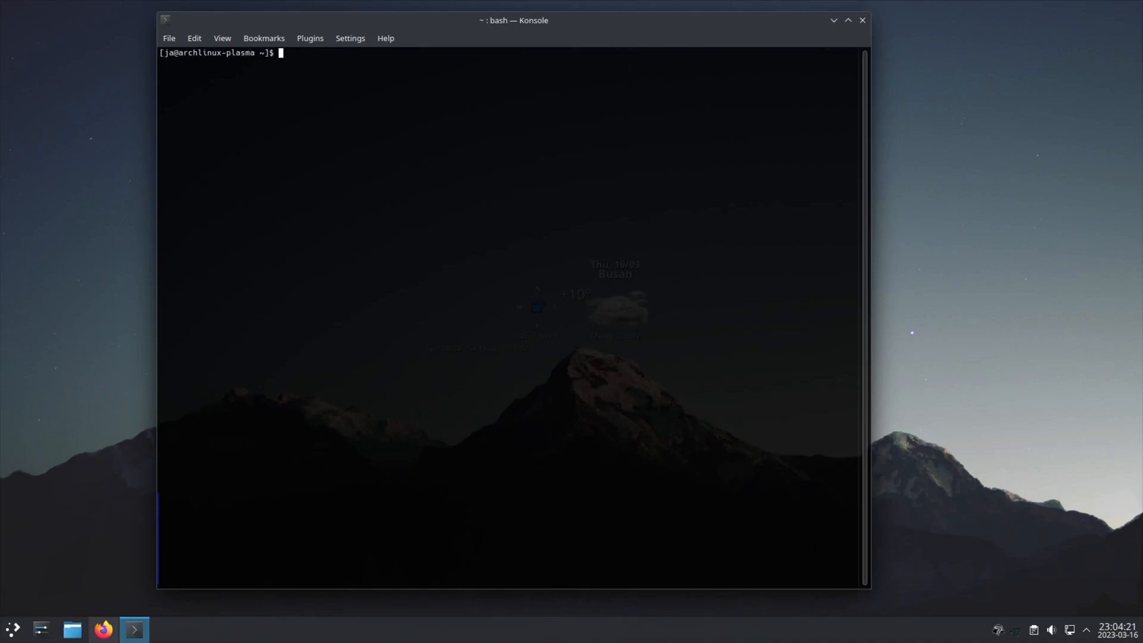
Run sudo pacman -Syu, see 134 packages listed uncoloured, and answer n to decline
type("sudo pacman")
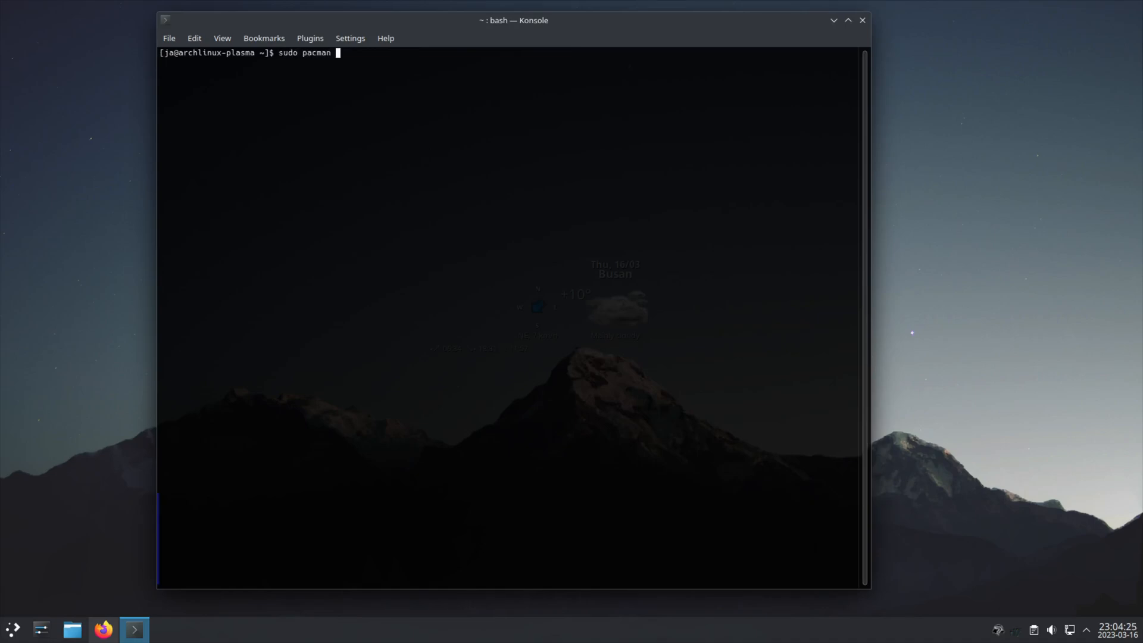
type("-Syu")
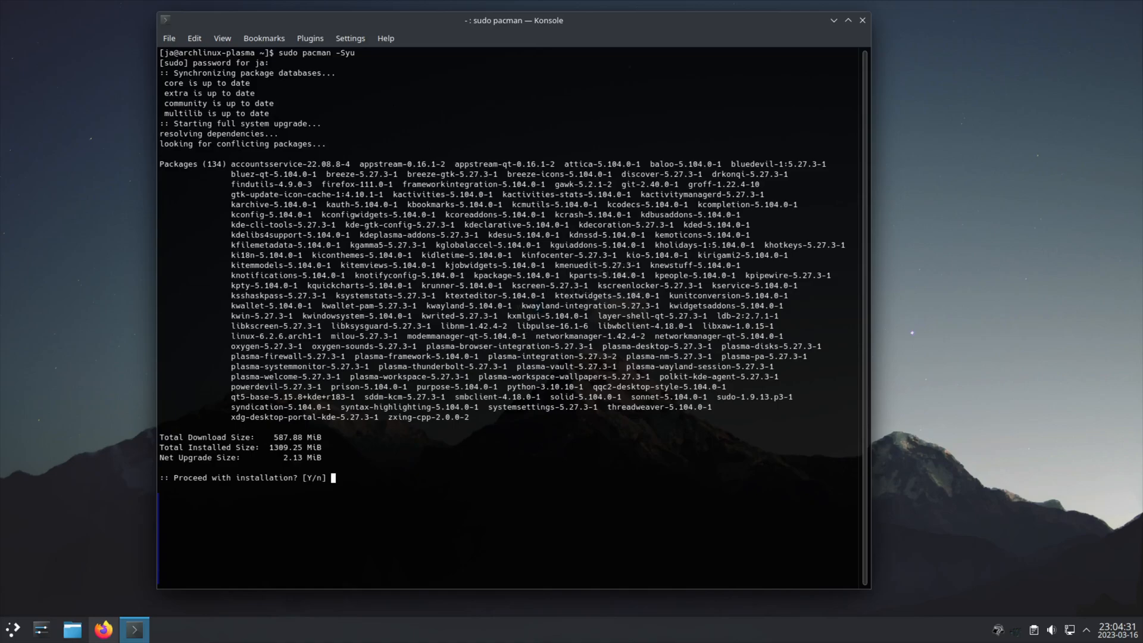
mouse_move(287, 282)
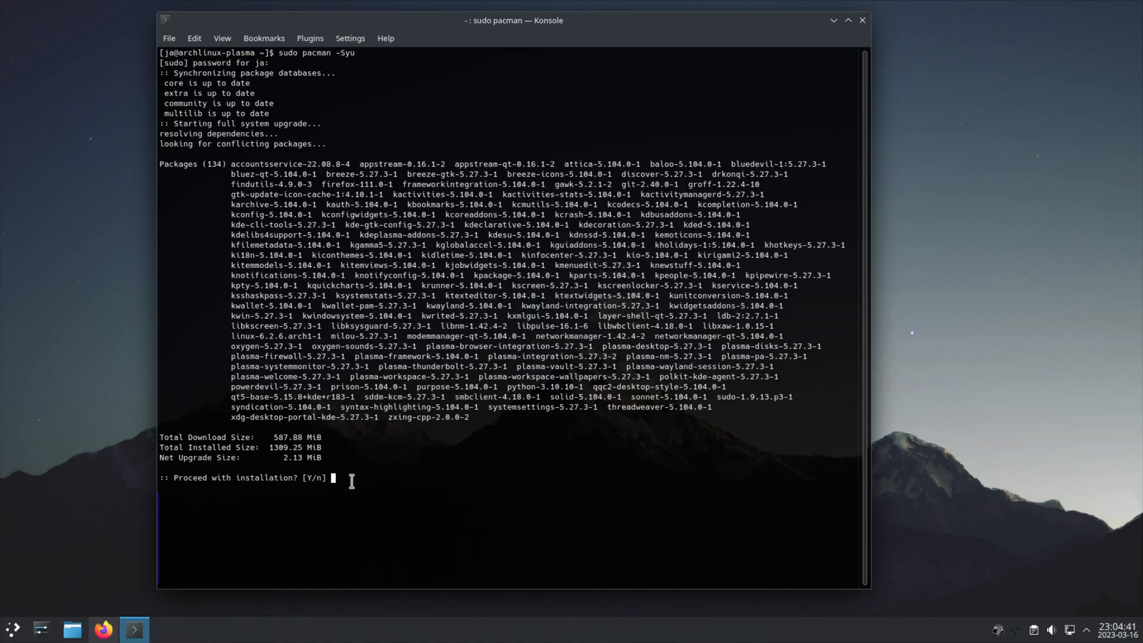
type("n")
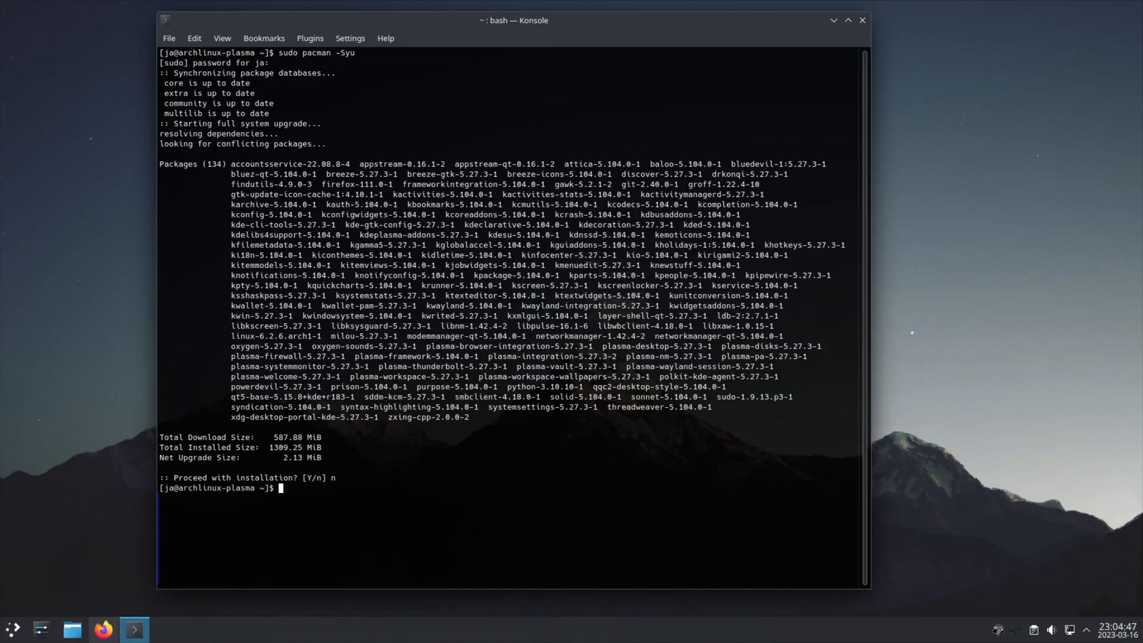
Run sudo vim /etc/pacman.conf to edit the config as root
type("sudo")
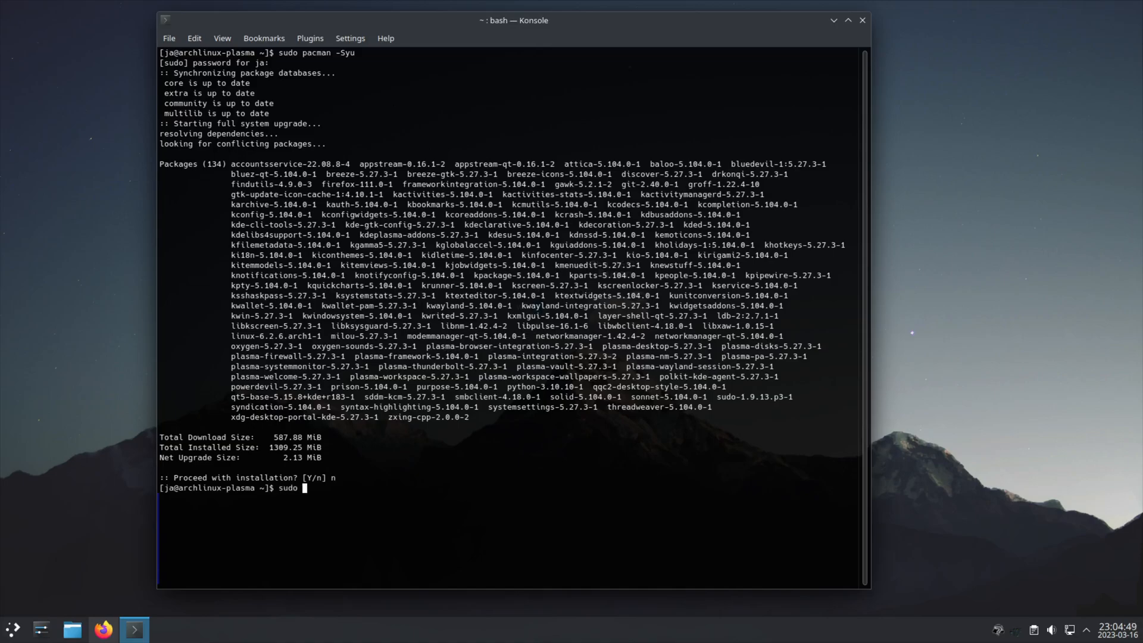
type("vim")
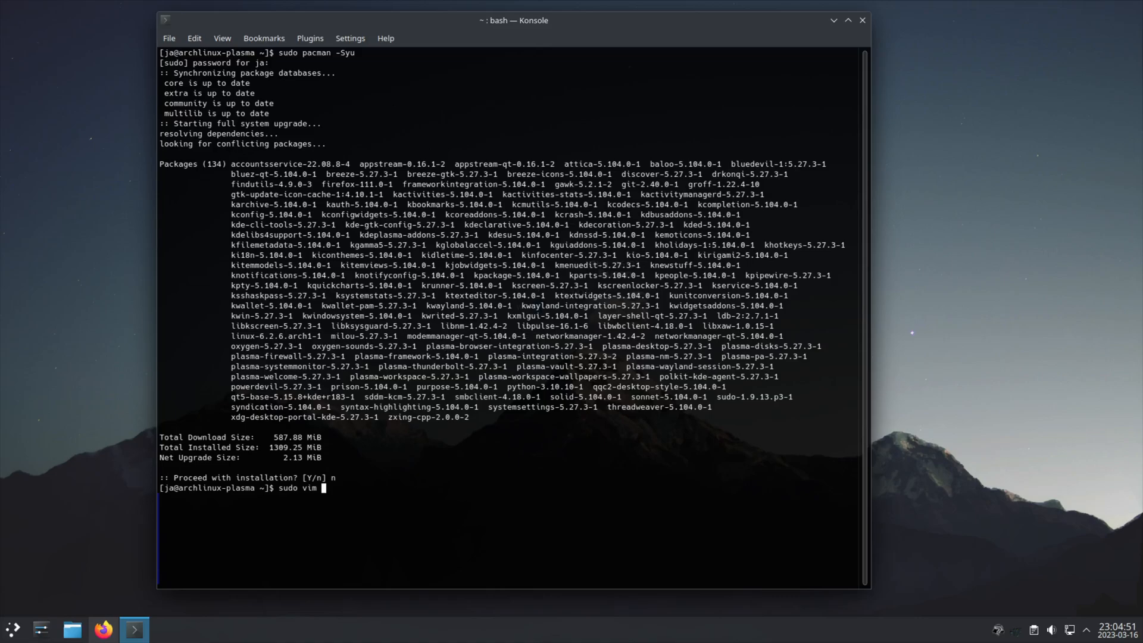
type("/")
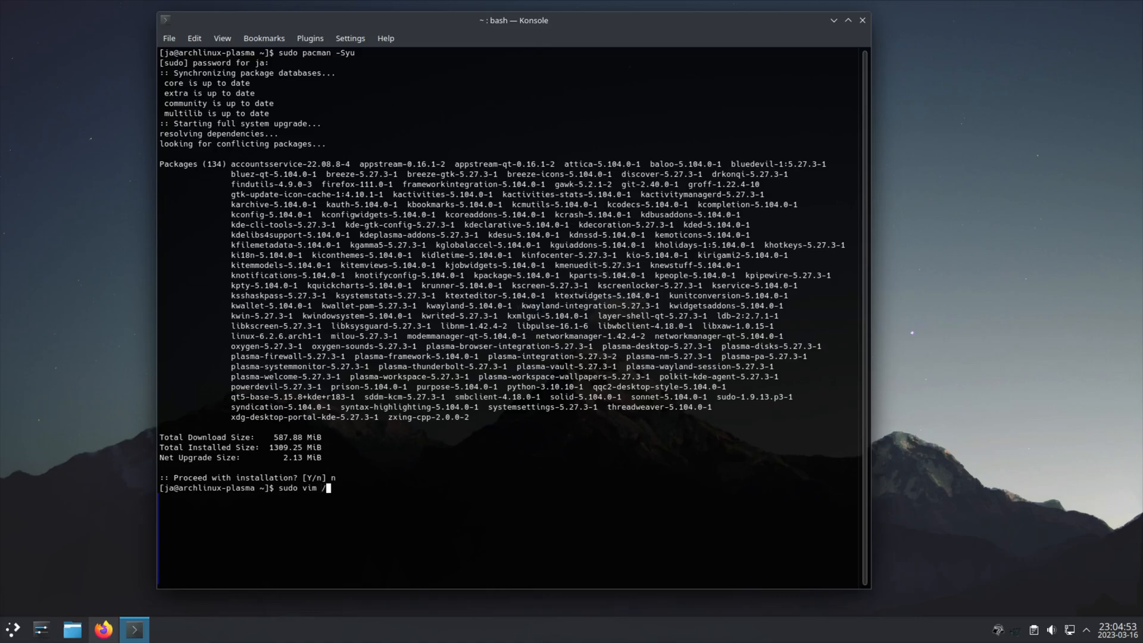
type("etc/")
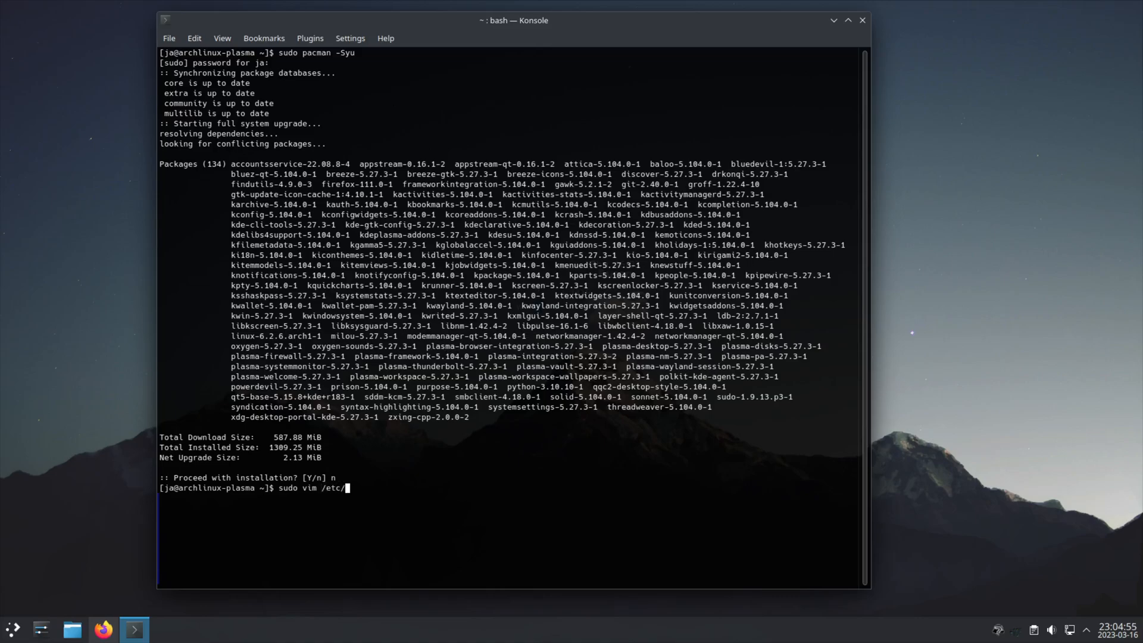
type("pacman")
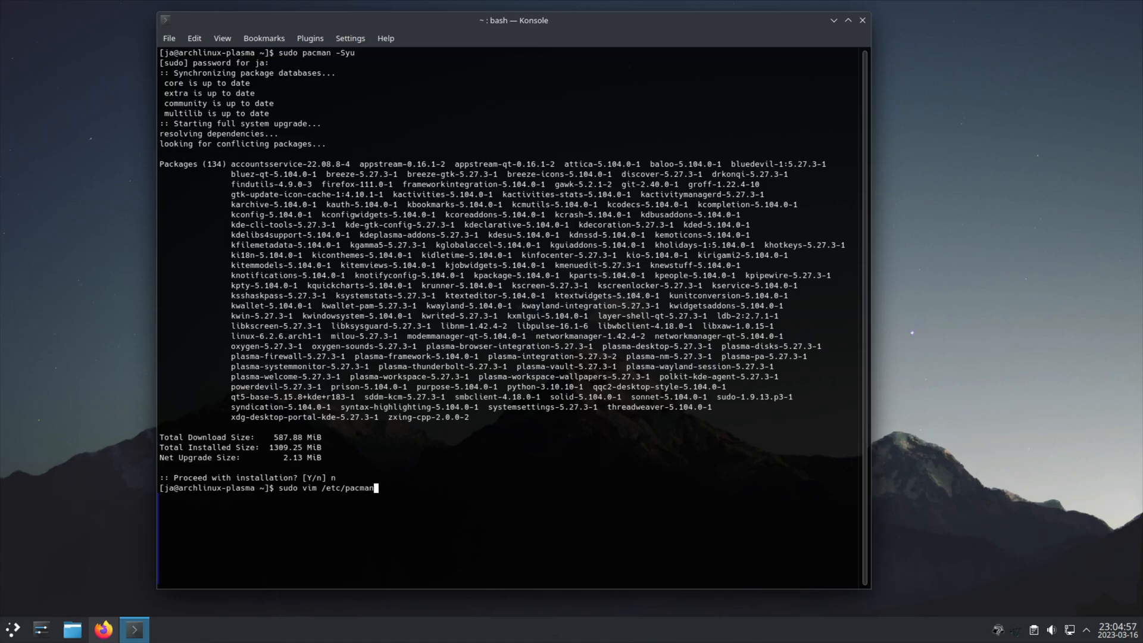
type(".conf")
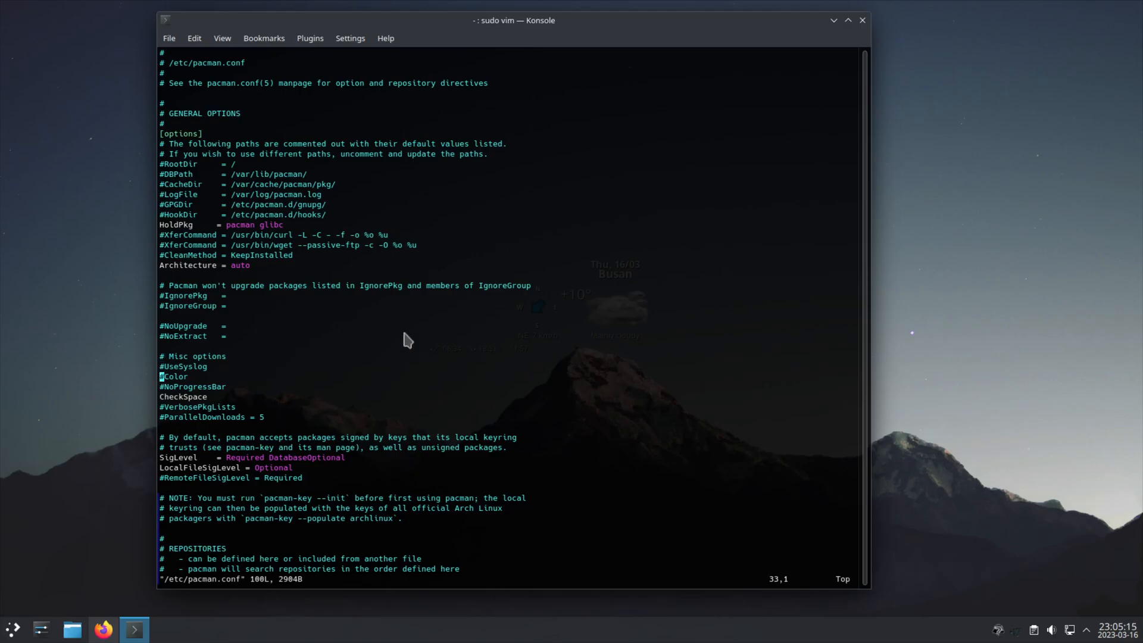
mouse_move(295, 469)
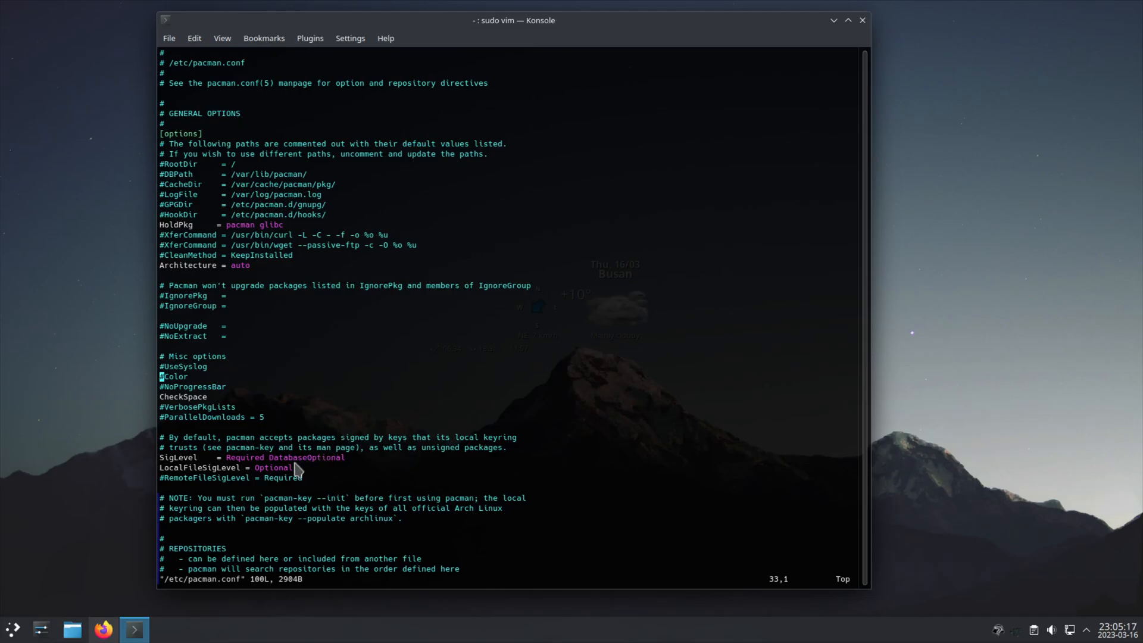
mouse_move(350, 362)
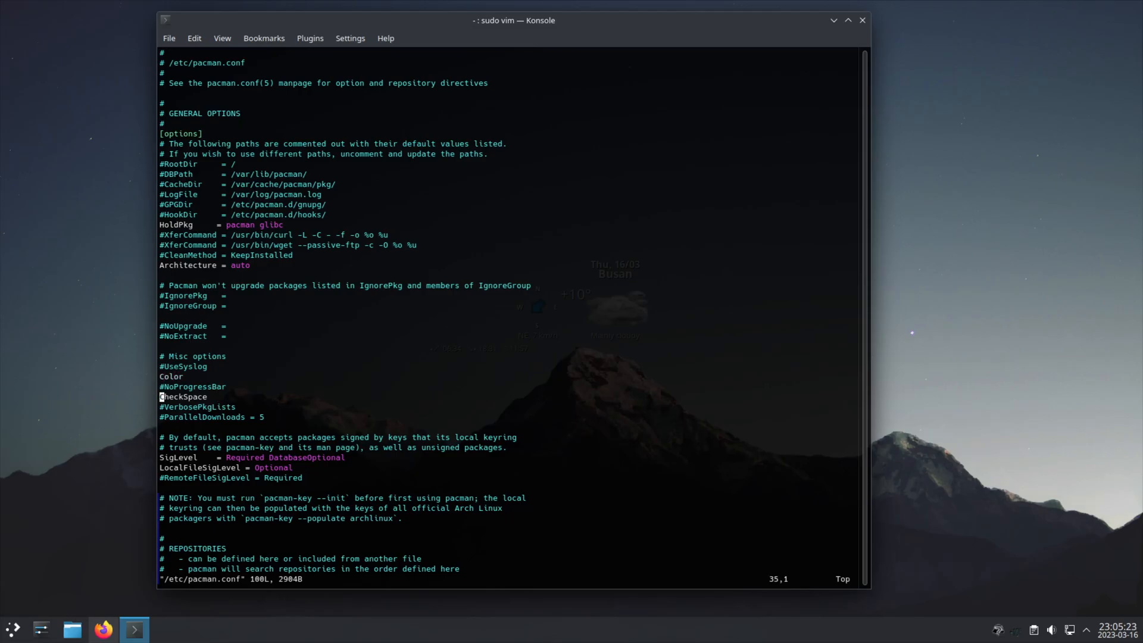
Uncomment the Color line and write the file with :wq
key("k")
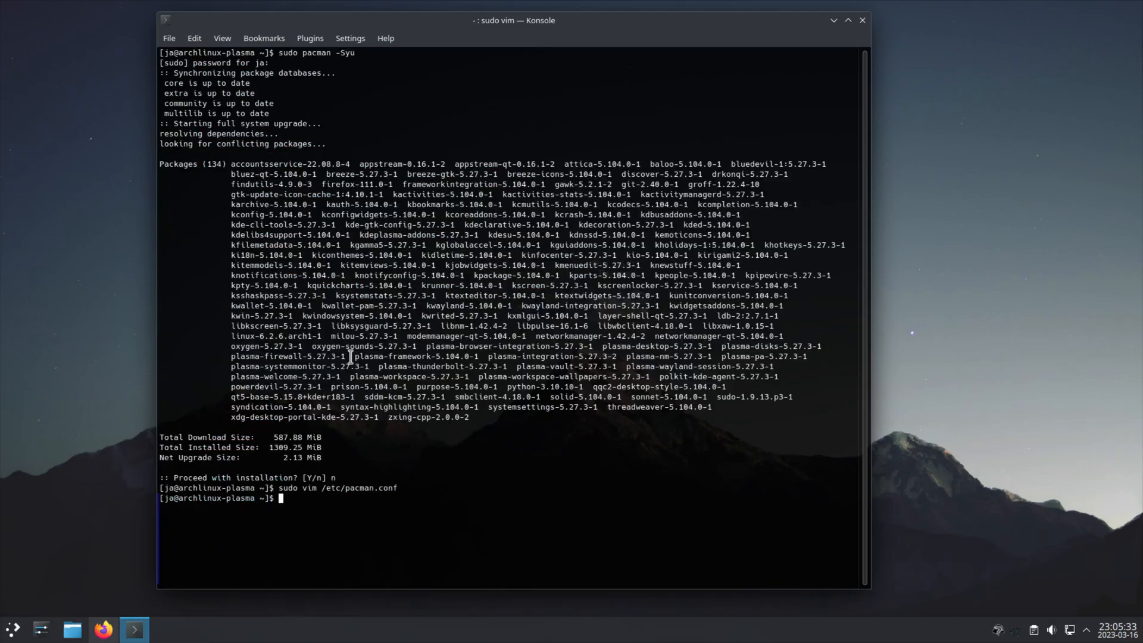
Run sudo pacman -Syu to view coloured output, decline it, and reopen pacman.conf in vim
type("sudo pacman -Syu")
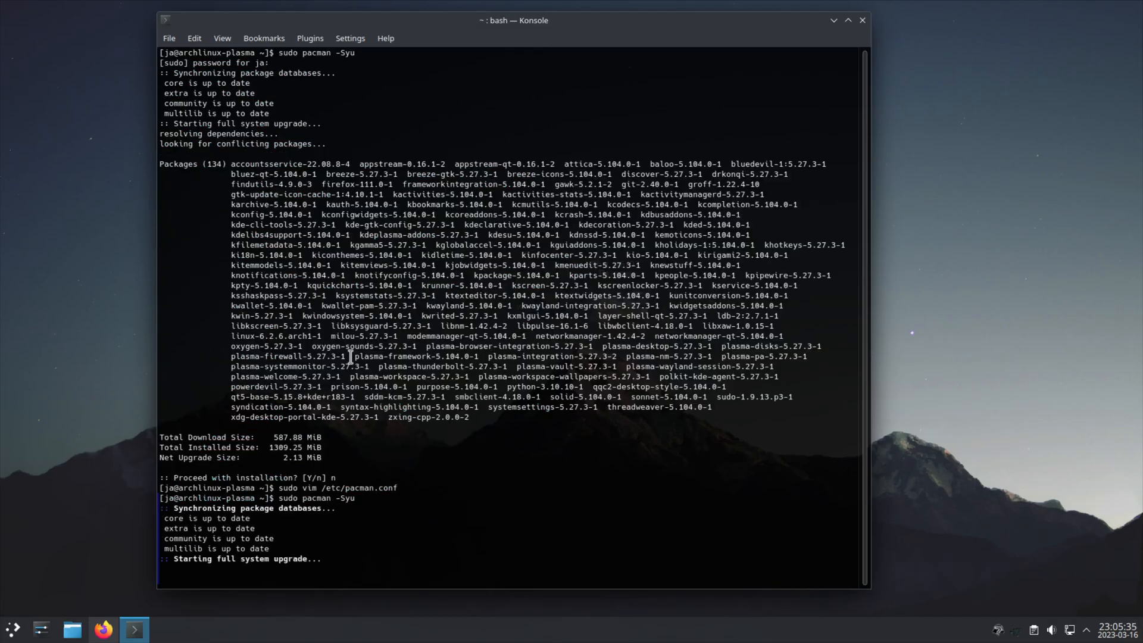
scroll("down", 3)
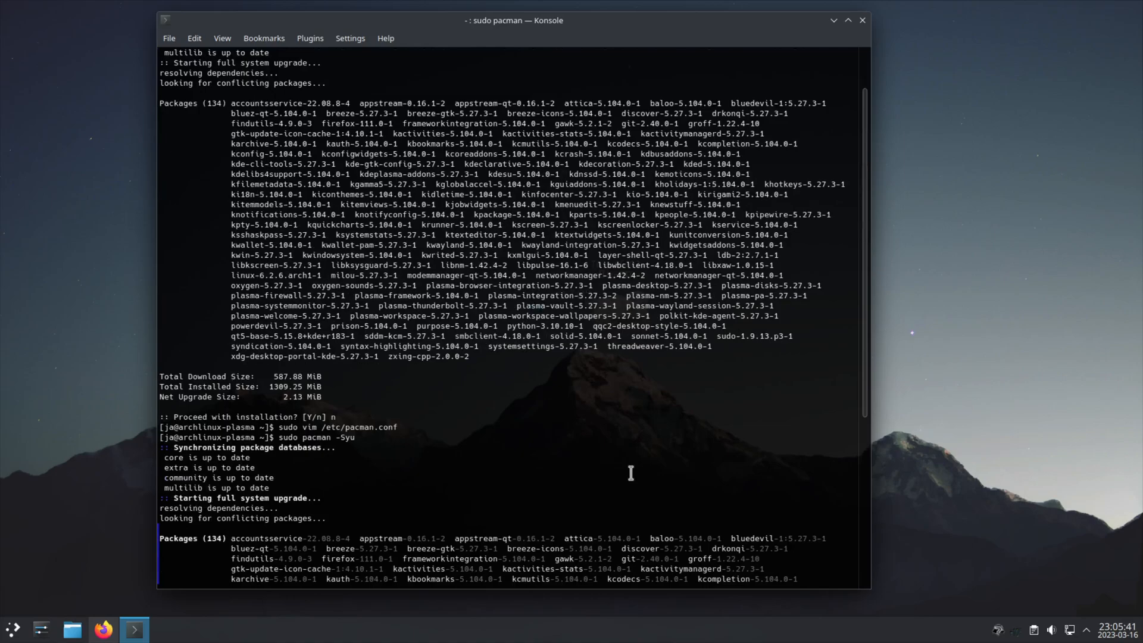
scroll("down", 3)
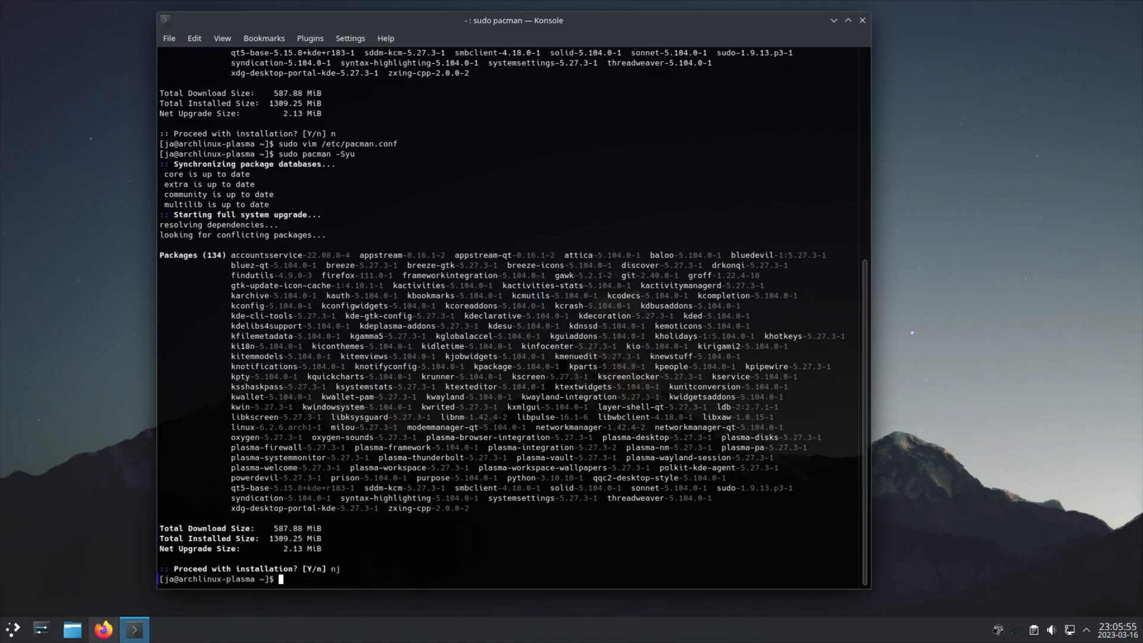
type("sudo pacman -Syu")
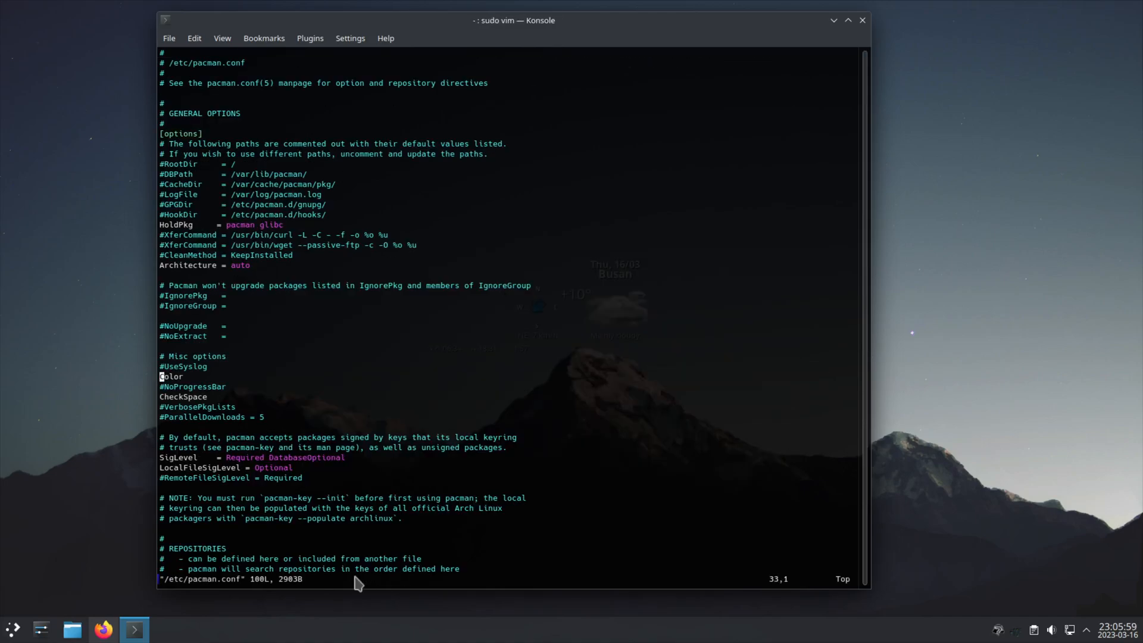
Comment out Color again and uncomment VerbosePkgLists in insert mode
key("i")
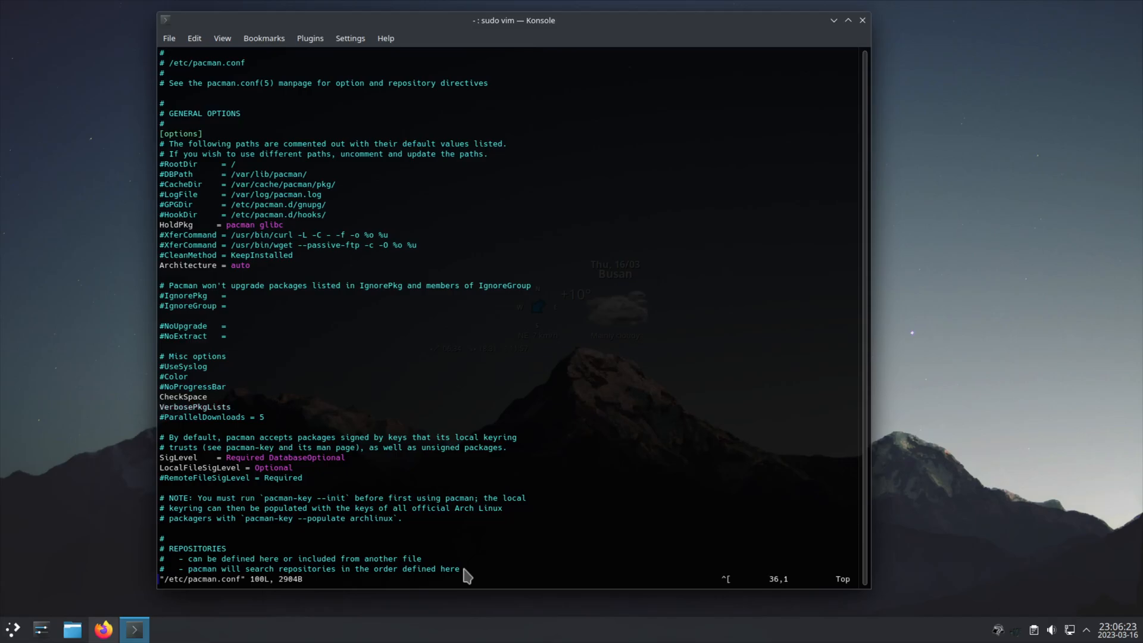
Write the file, run sudo pacman -Syu showing the 134-package version table, decline, and reopen pacman.conf
type(":wq")
type("sudo pacman -Syu")
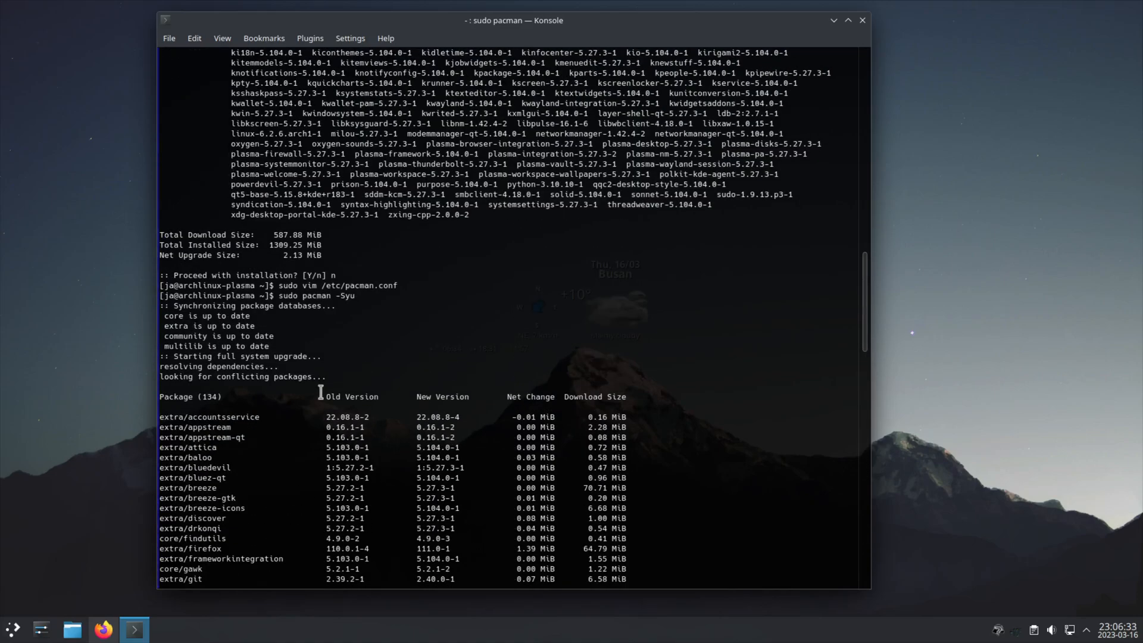
mouse_move(510, 409)
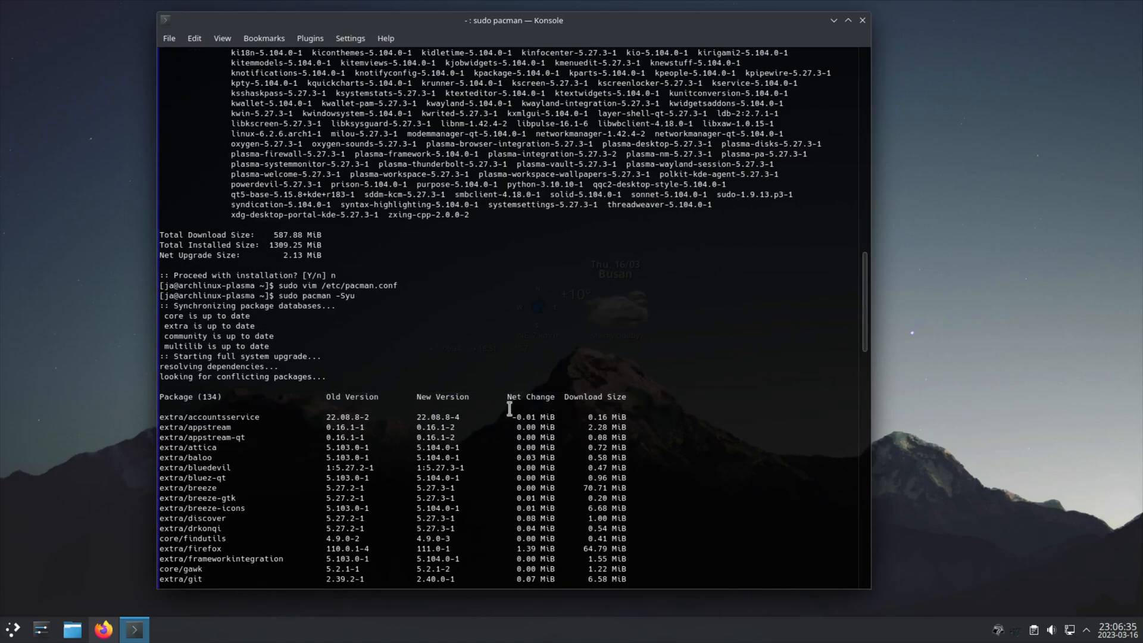
scroll("down", 3)
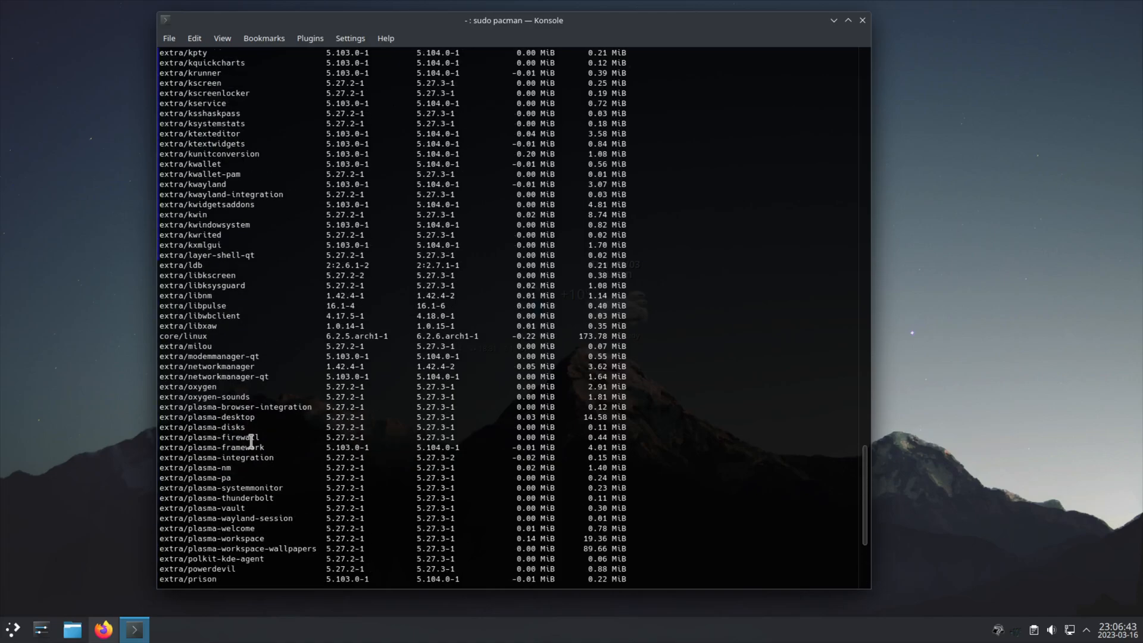
key("Return")
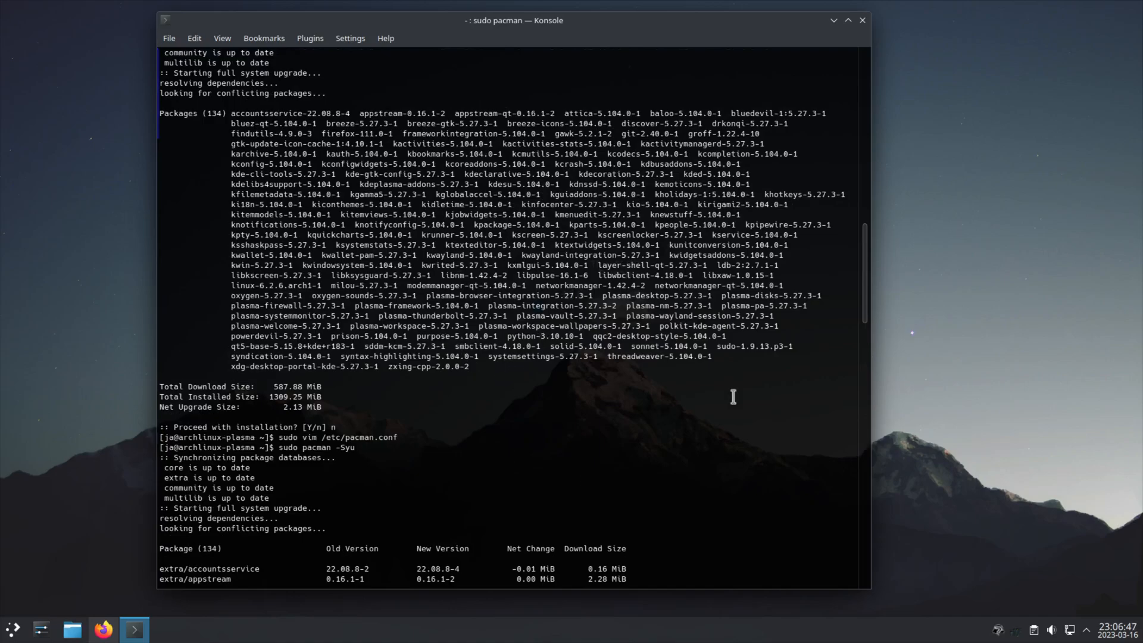
mouse_move(367, 431)
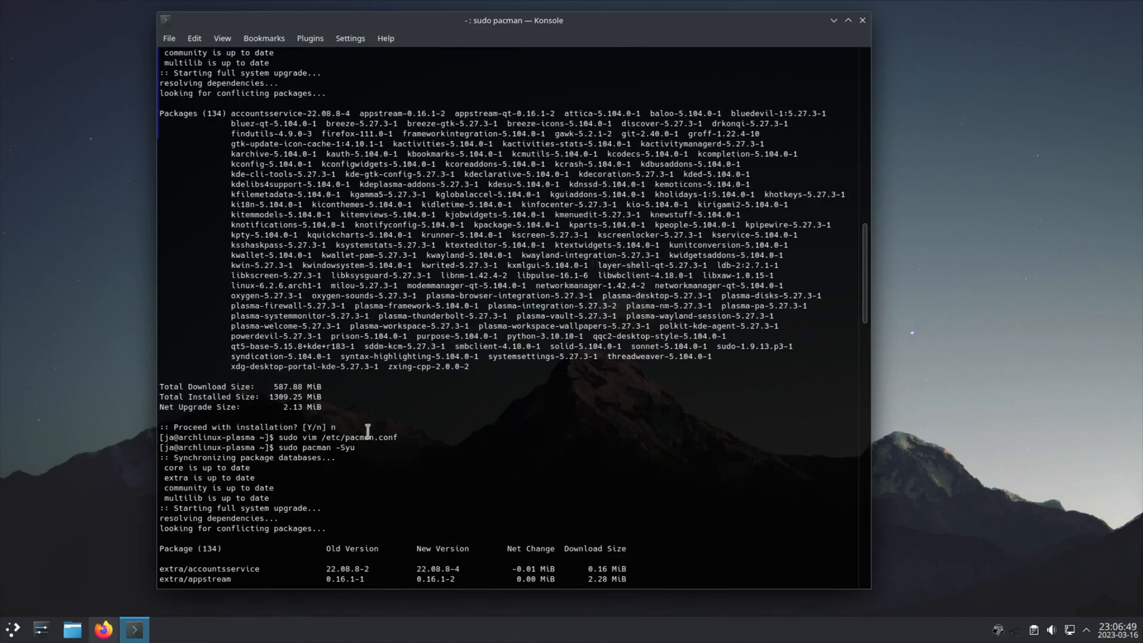
scroll("down", 3)
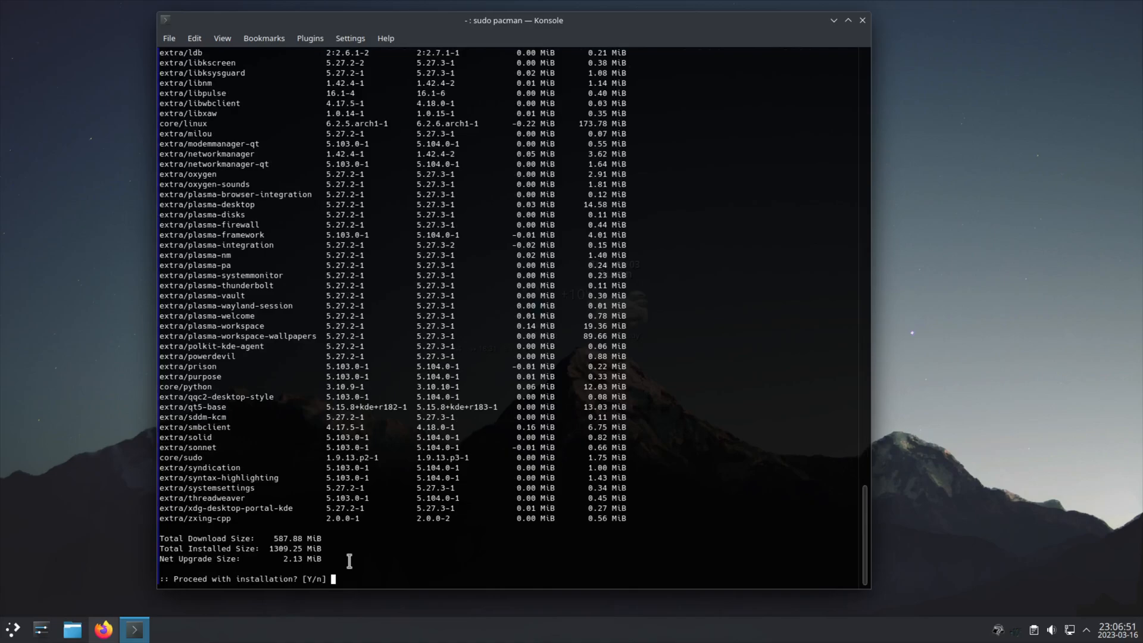
type("n")
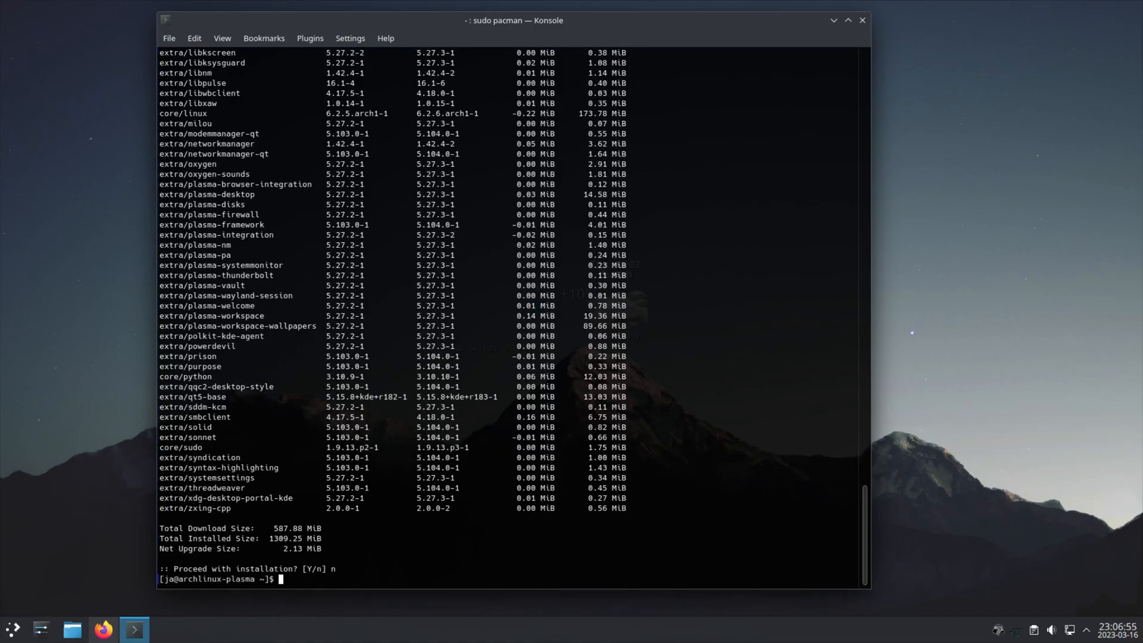
type("sudo vim /etc/pacman.conf")
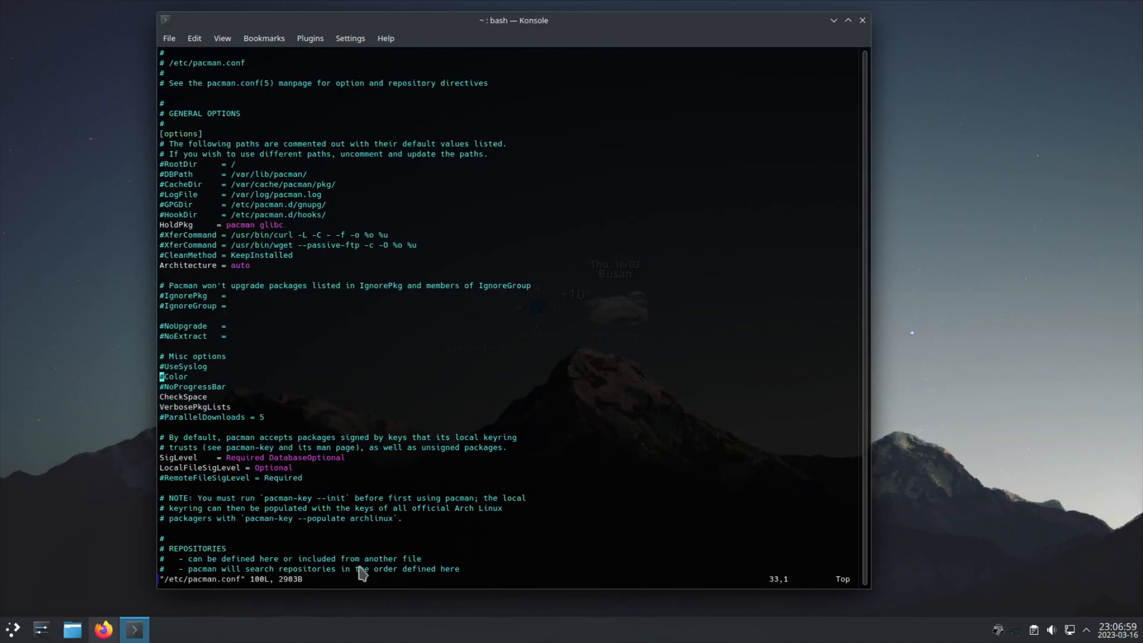
Uncomment Color in pacman.conf, save, let sudo pacman -Syu start, cancel it and reopen the file
key("x")
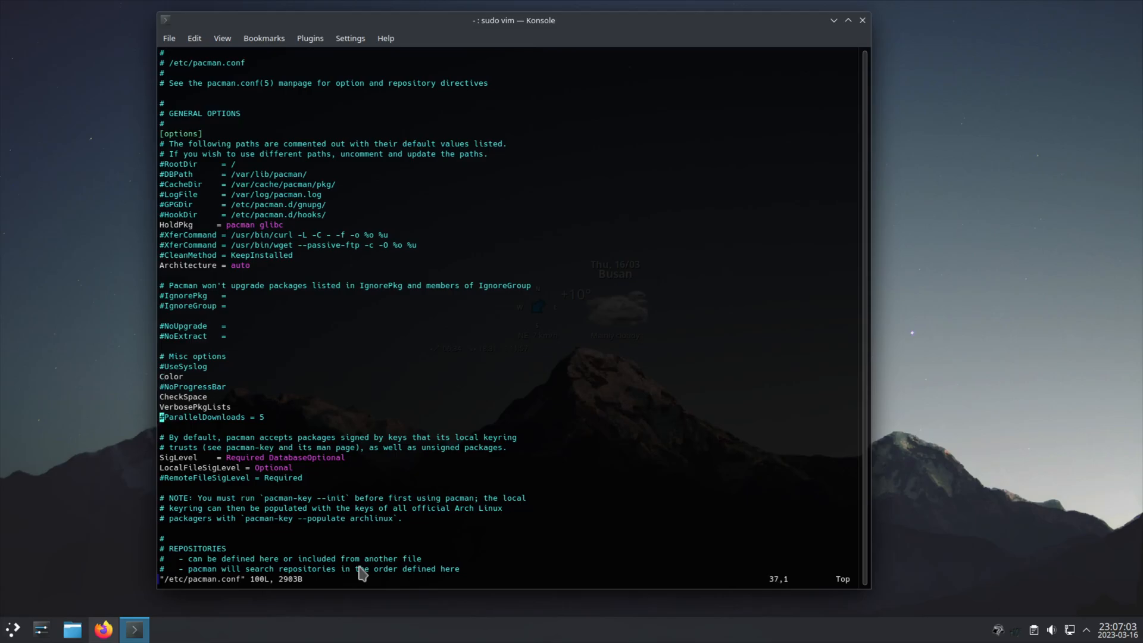
type(":wq")
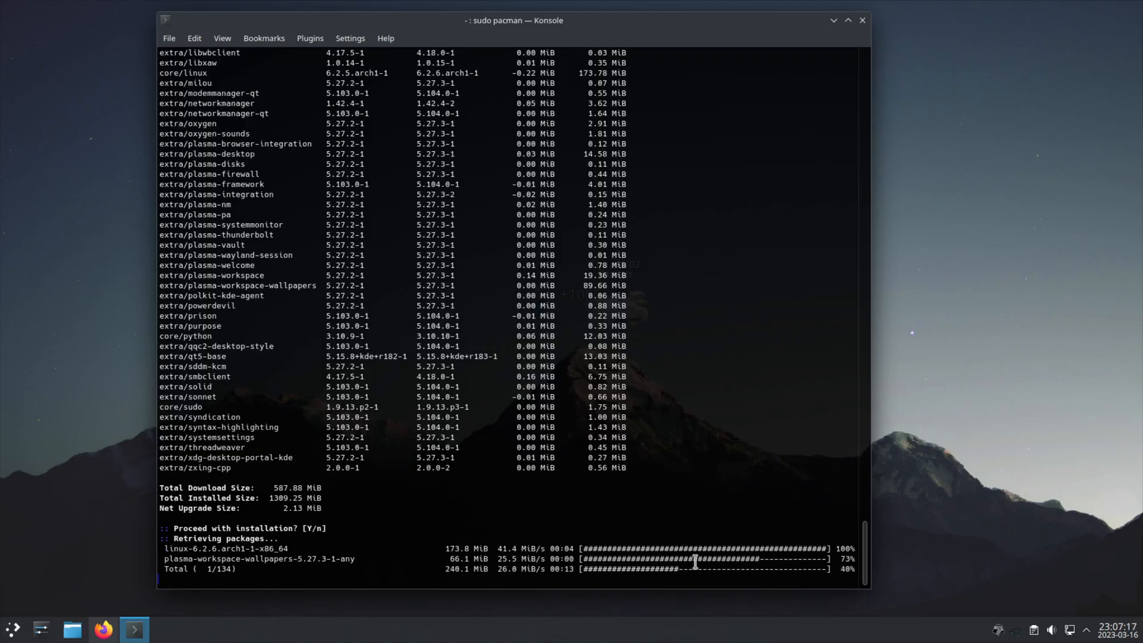
key("ctrl+c")
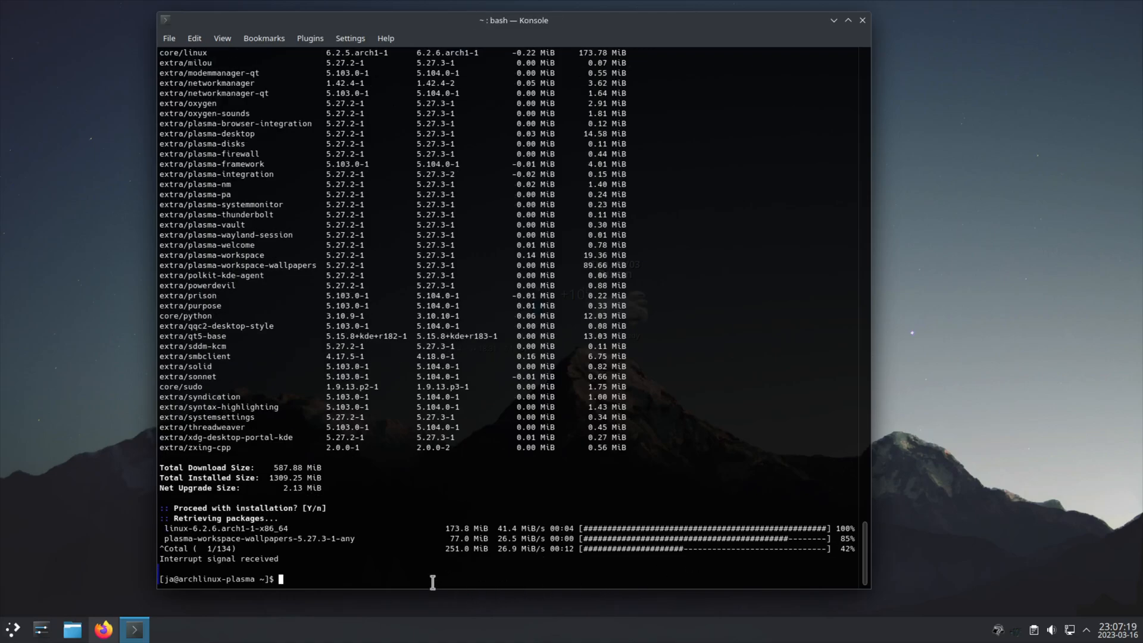
type("sudo vim /etc/pacman.conf")
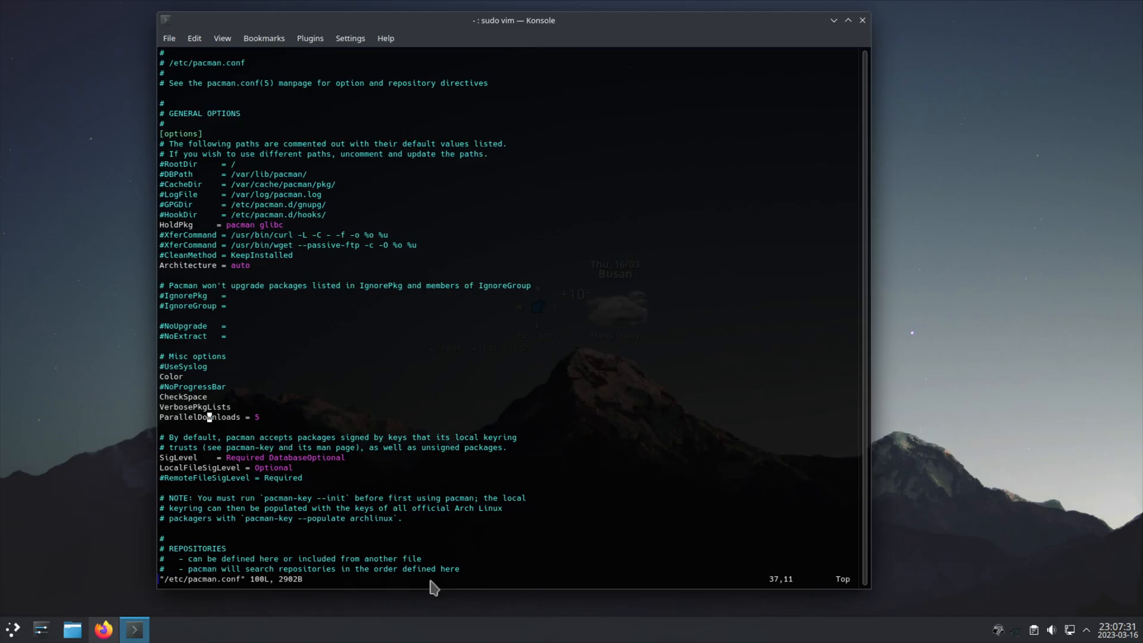
Save pacman.conf with ParallelDownloads enabled, watch the update fetch packages in parallel, cancel and return to the manual
type(":wq")
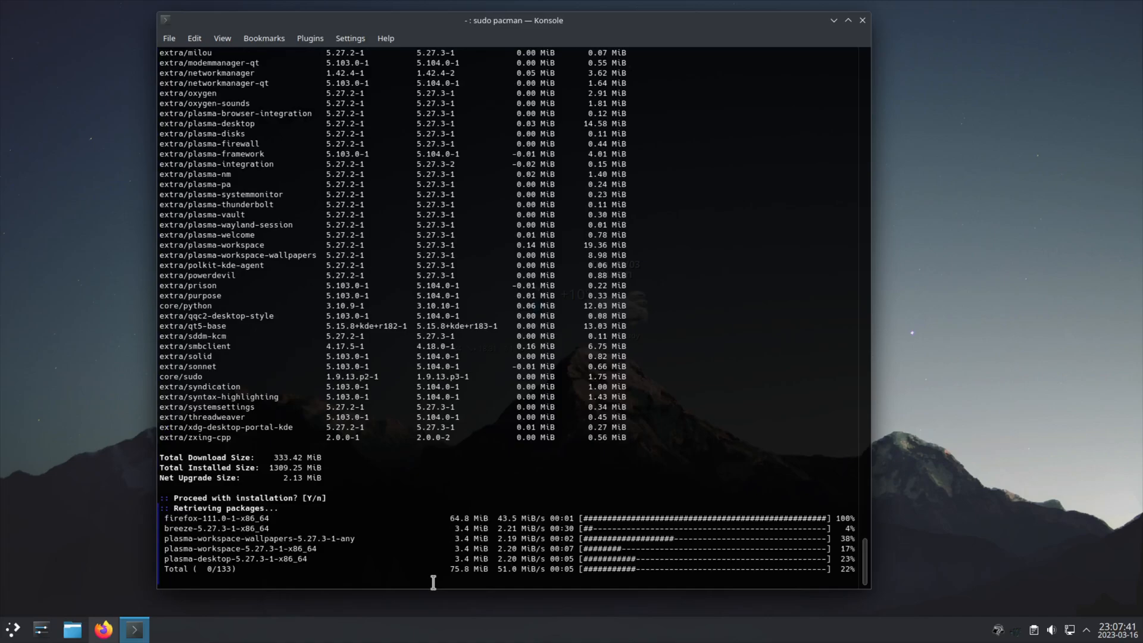
key("ctrl+c")
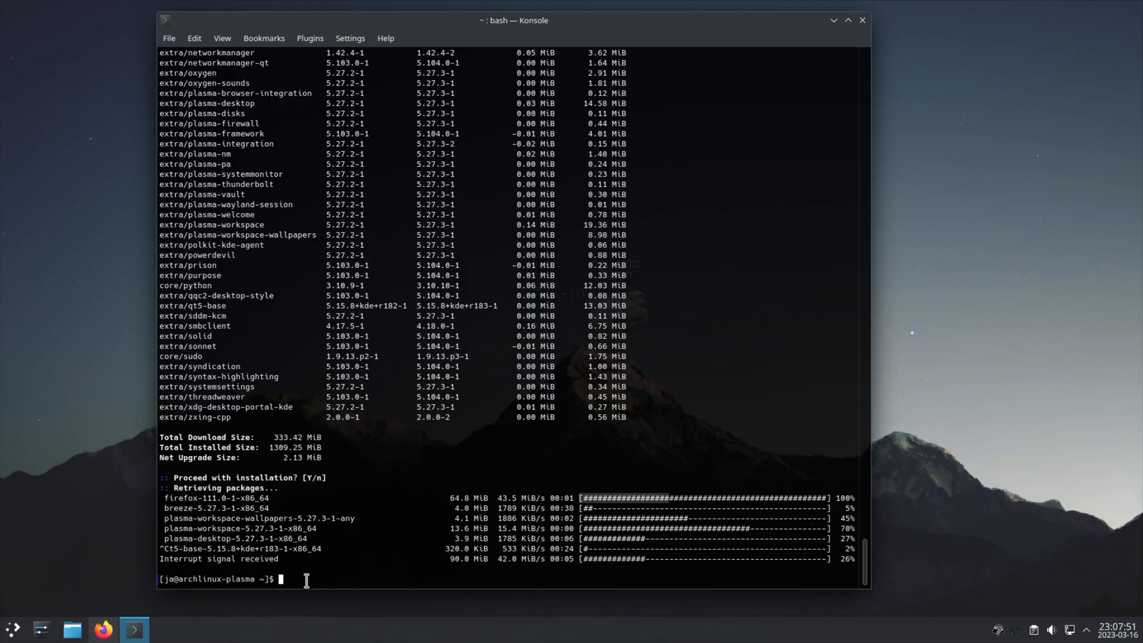
left_click(102, 629)
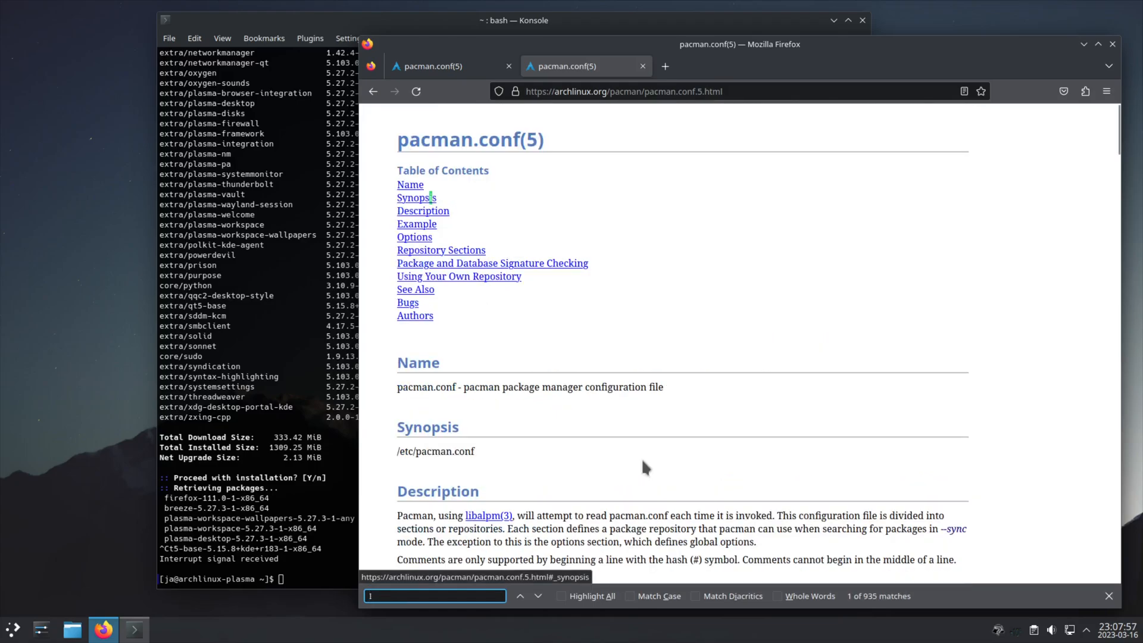
type("Love")
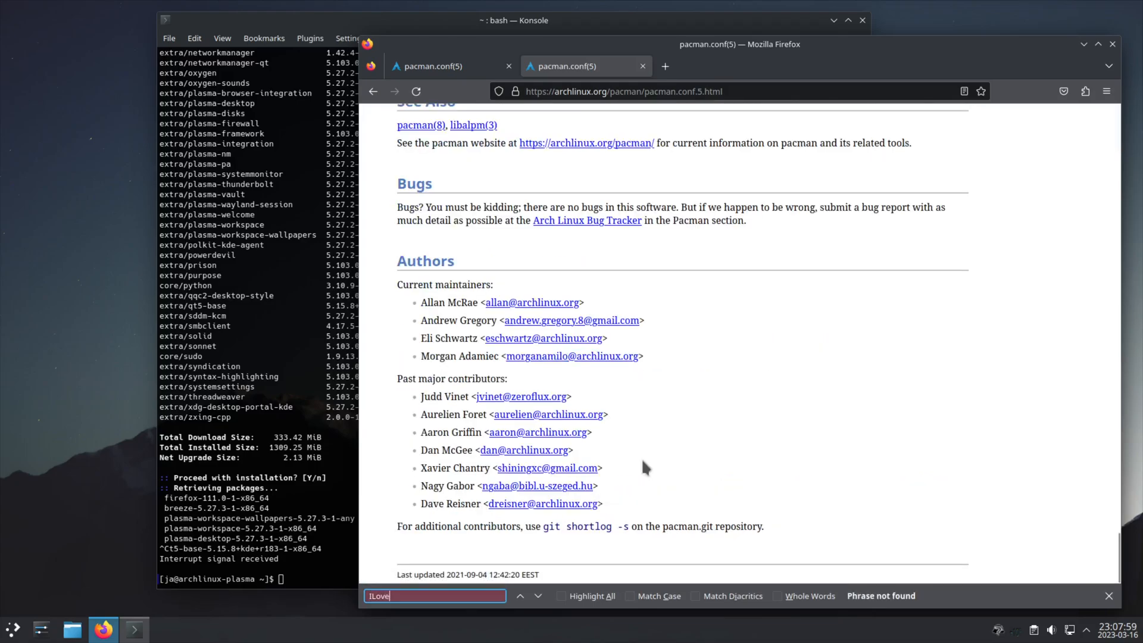
type("cand")
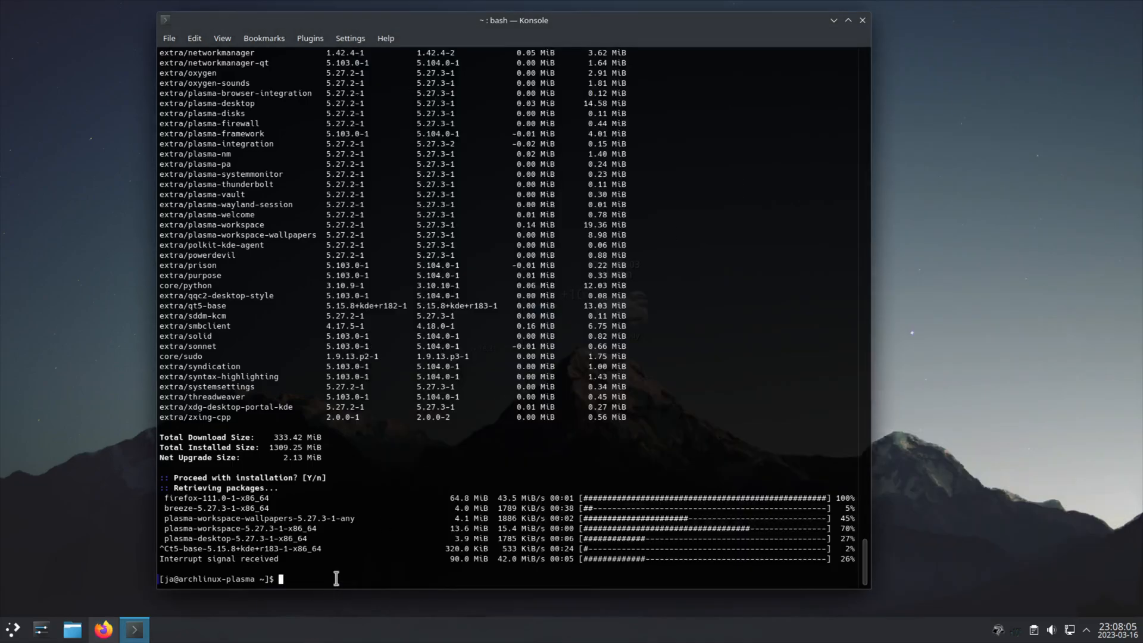
Reopen /etc/pacman.conf in vim with sudo
type("sudo vim /etc")
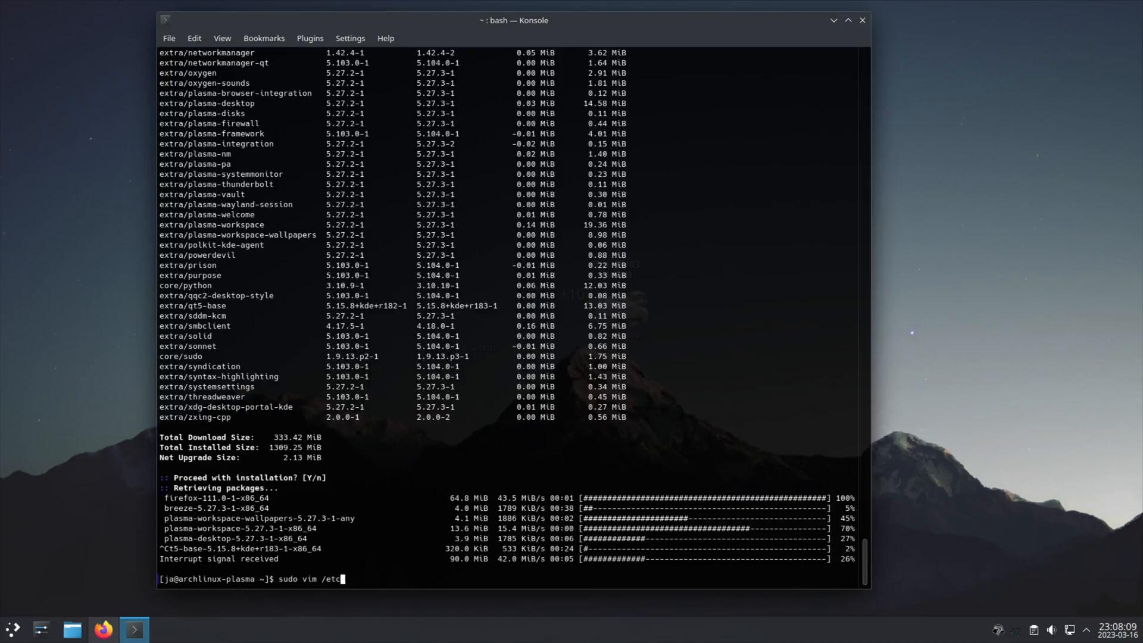
type("pacman.c")
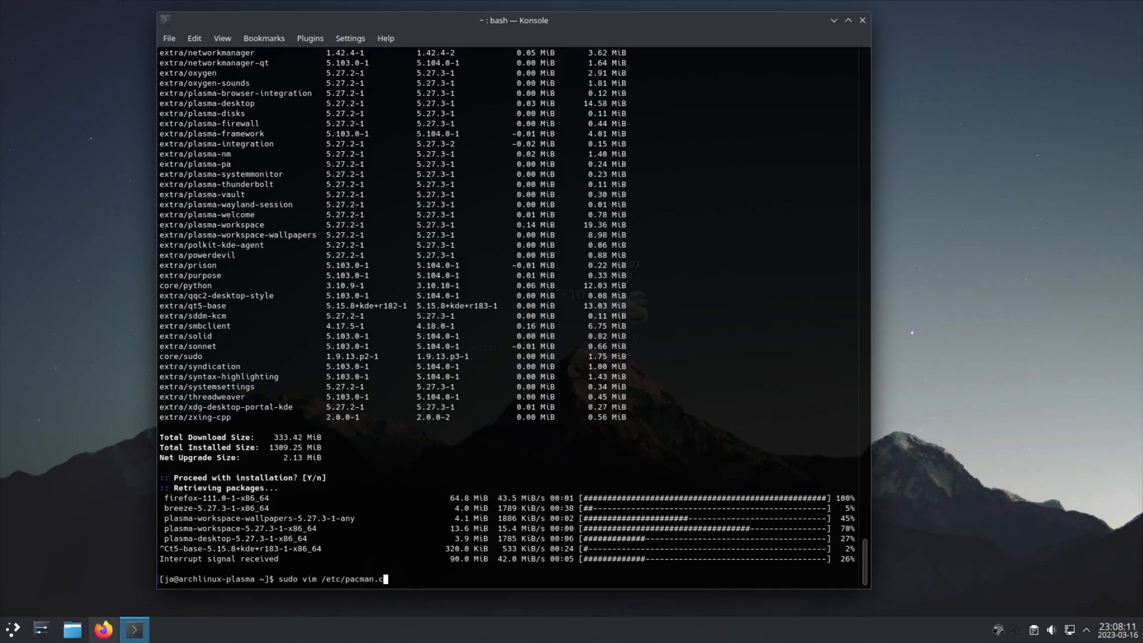
key("Return")
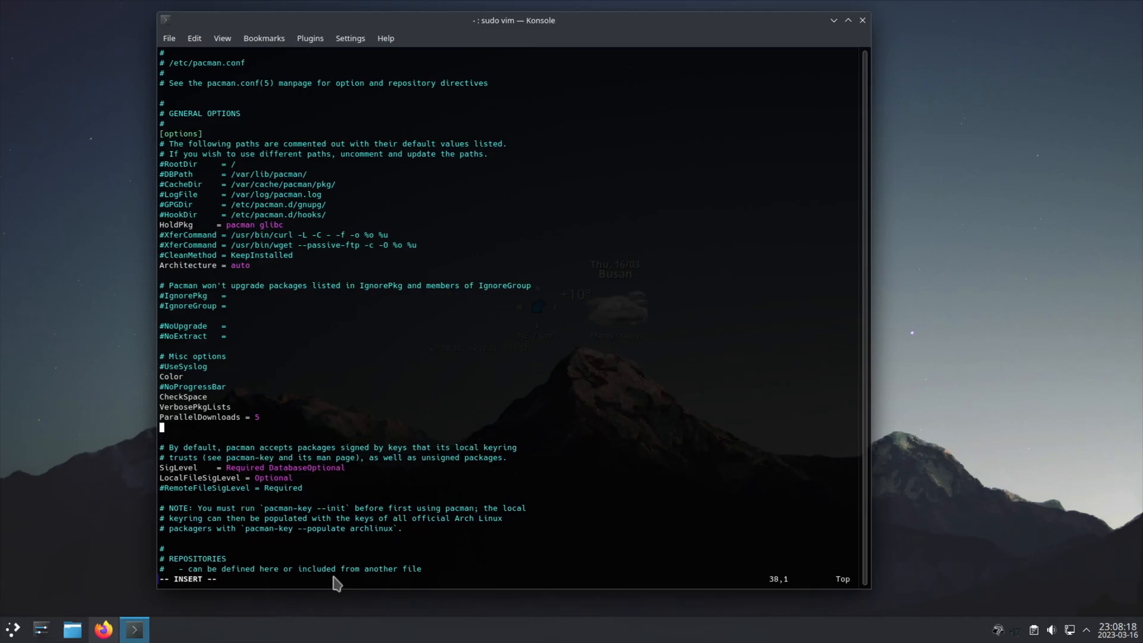
Add an ILoveCandy line below ParallelDownloads and save the file
type("I")
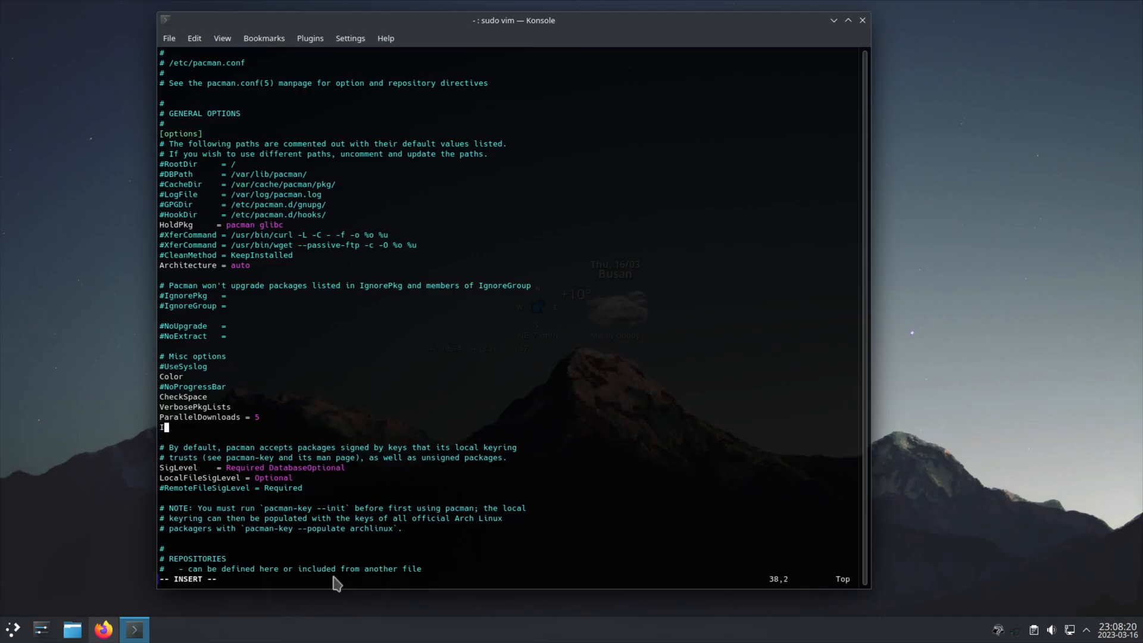
type("Lov")
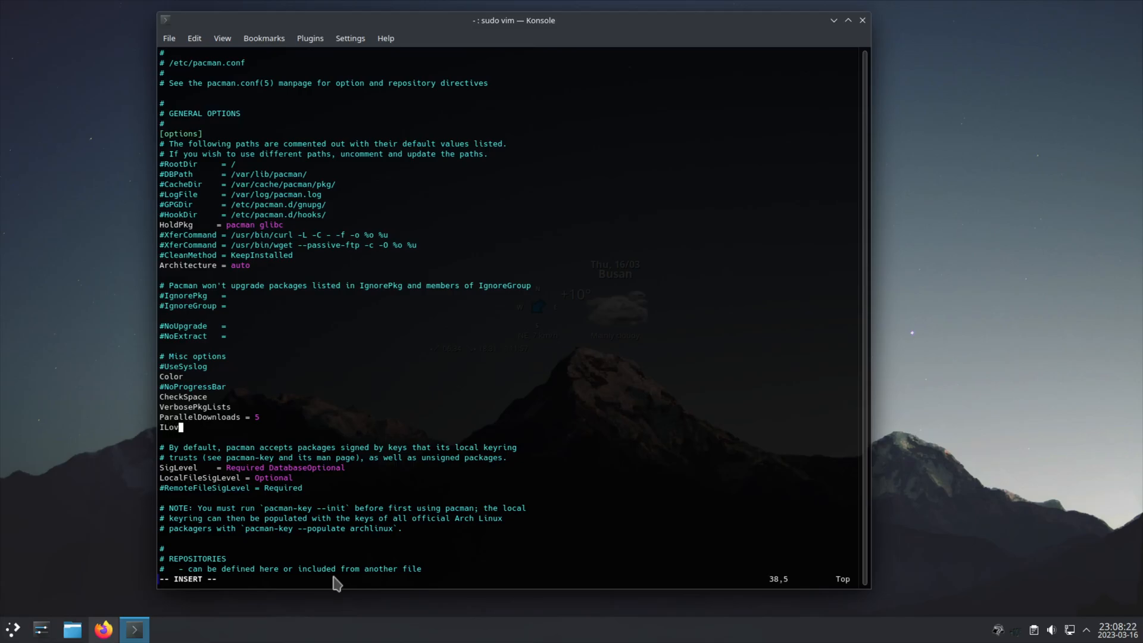
type("eCa")
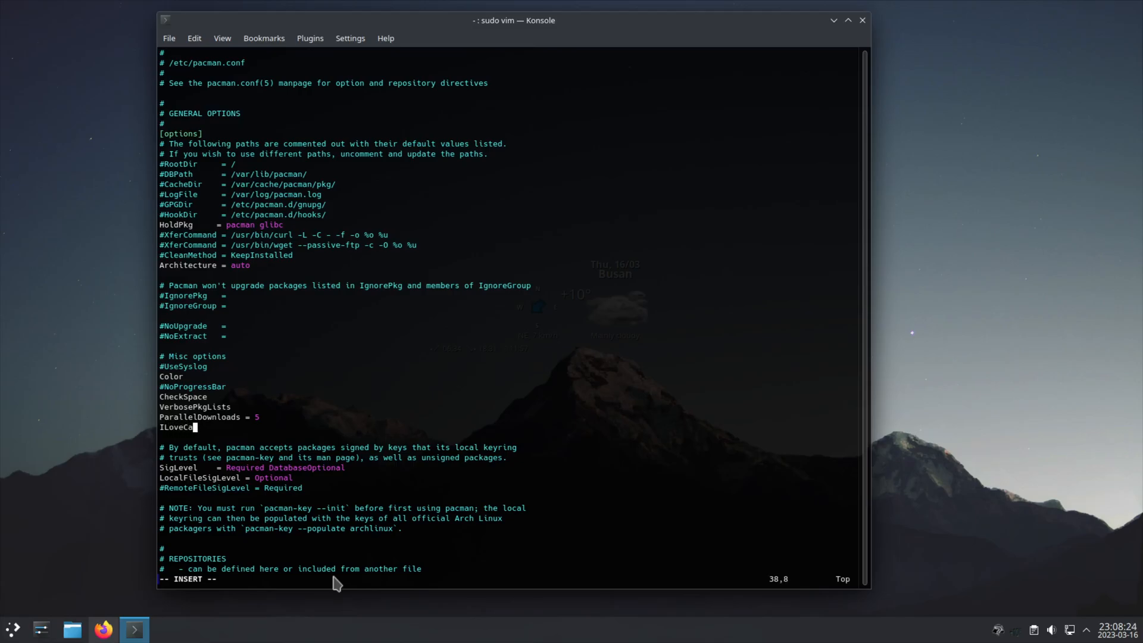
type("ndy")
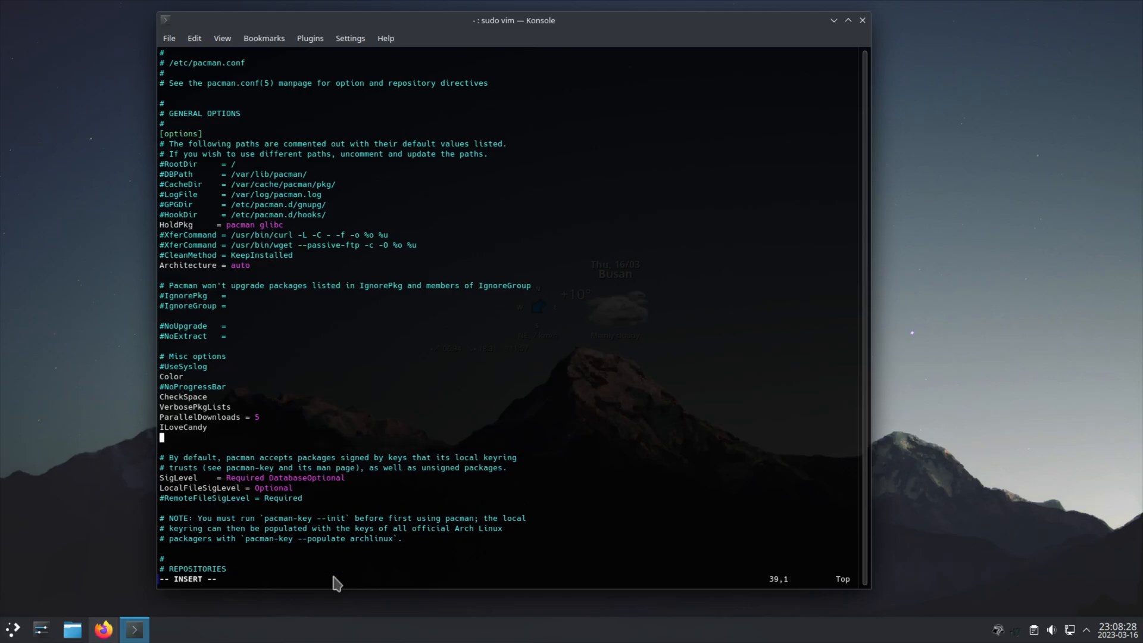
type(":wq")
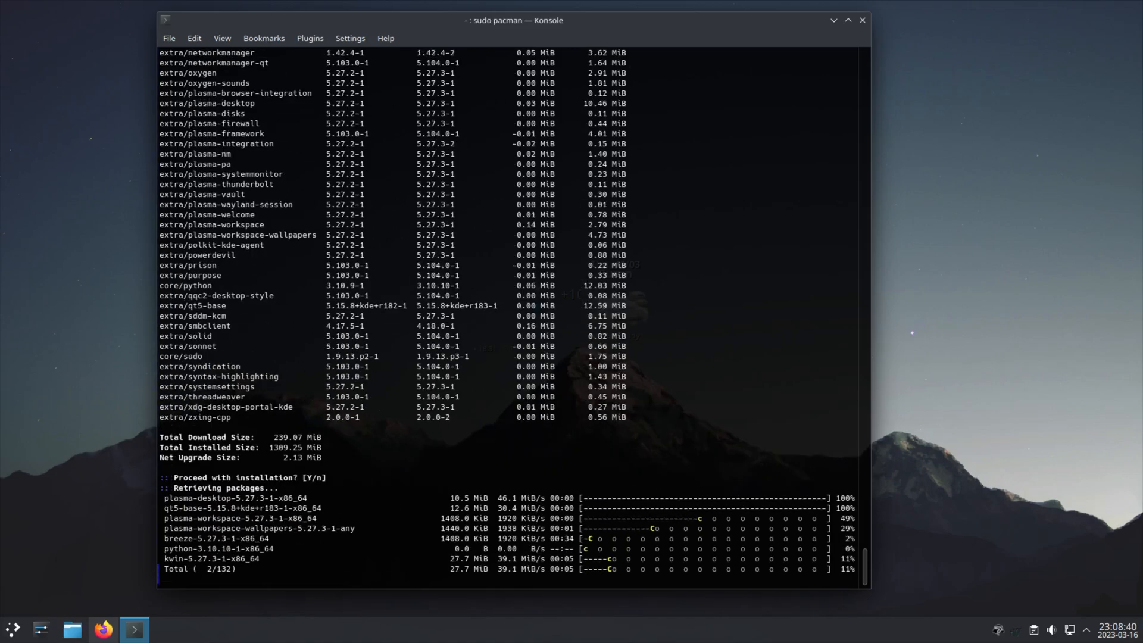
Cancel the update showing Pac-Man progress bars and reopen pacman.conf in vim
key("ctrl+c")
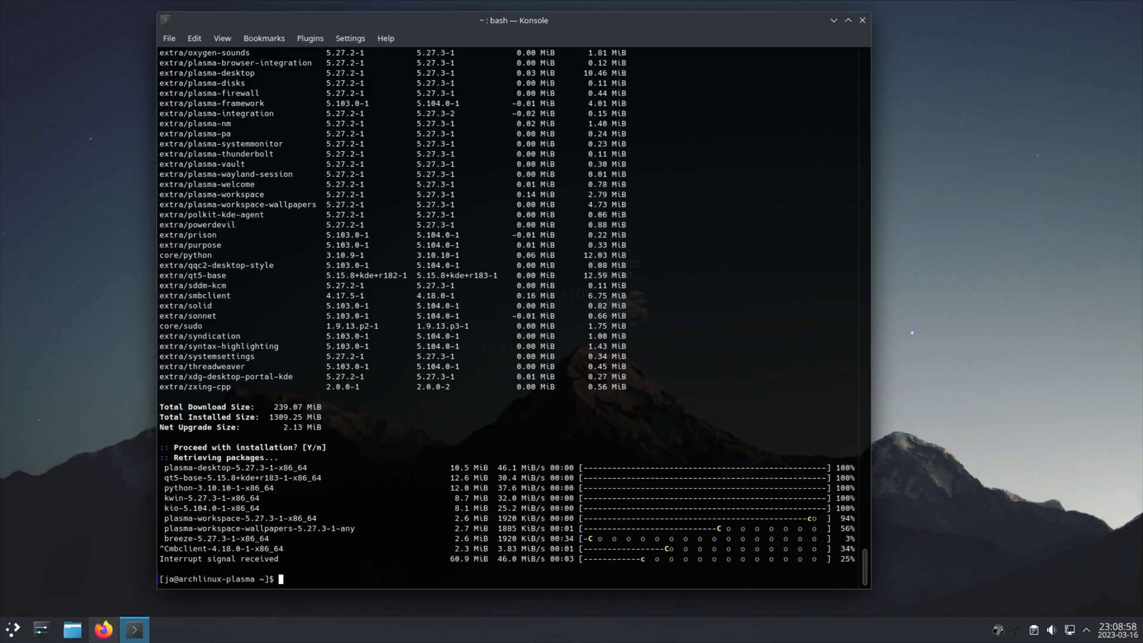
type("sudo vim /etc/pacman.conf")
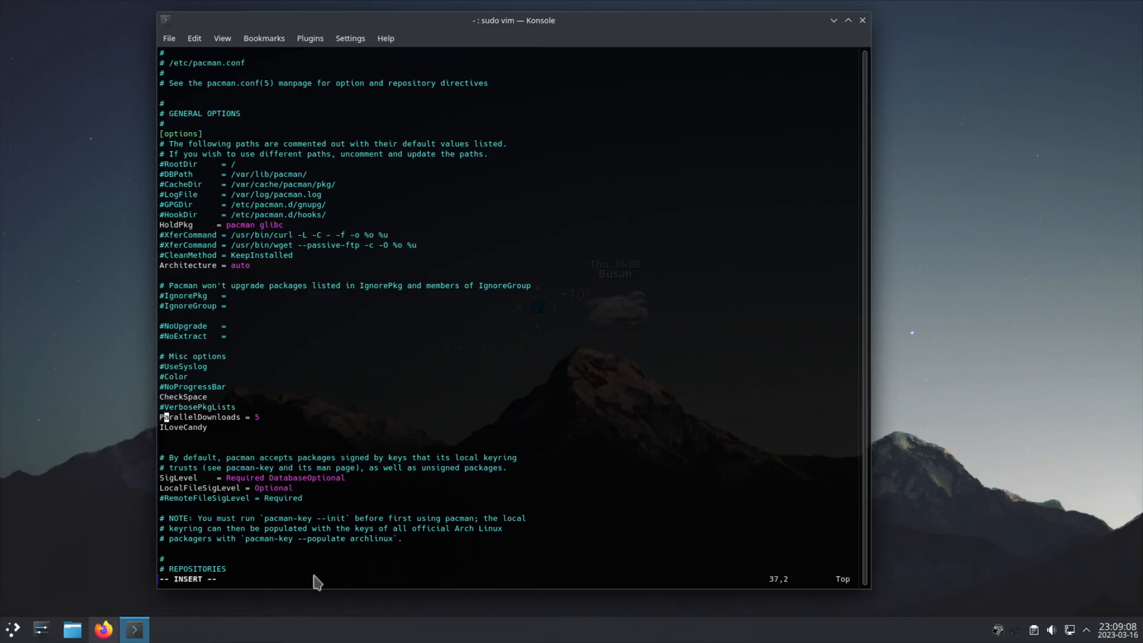
Temporarily comment the pacman.conf options out with #
type("#")
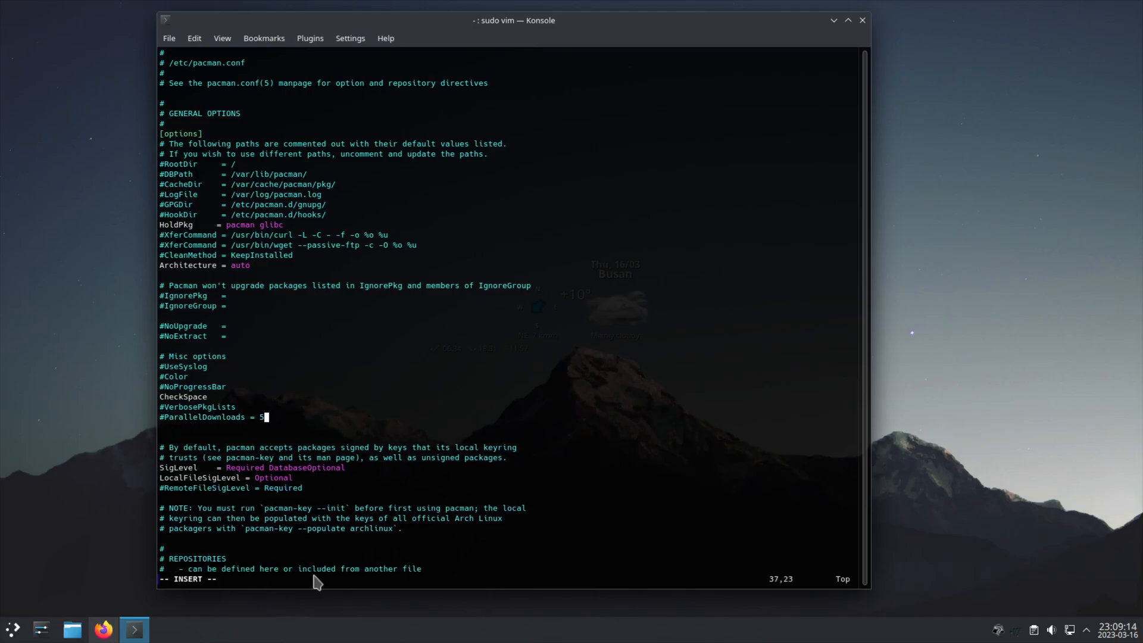
key("Escape")
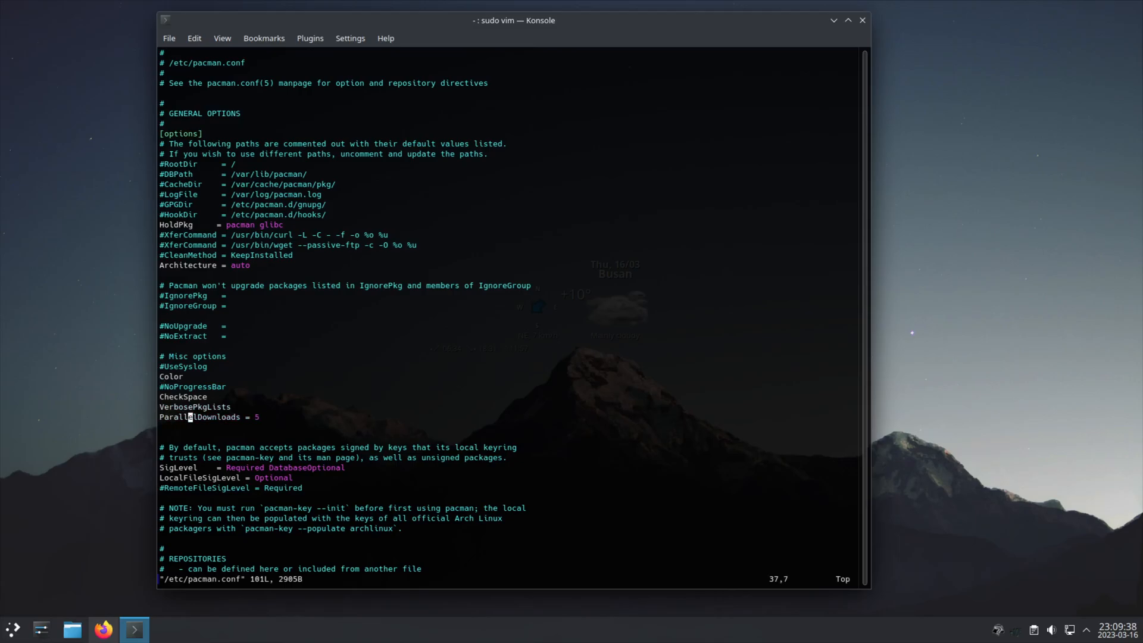
Restore the options and re-add the ILoveCandy line below ParallelDownloads
key("i")
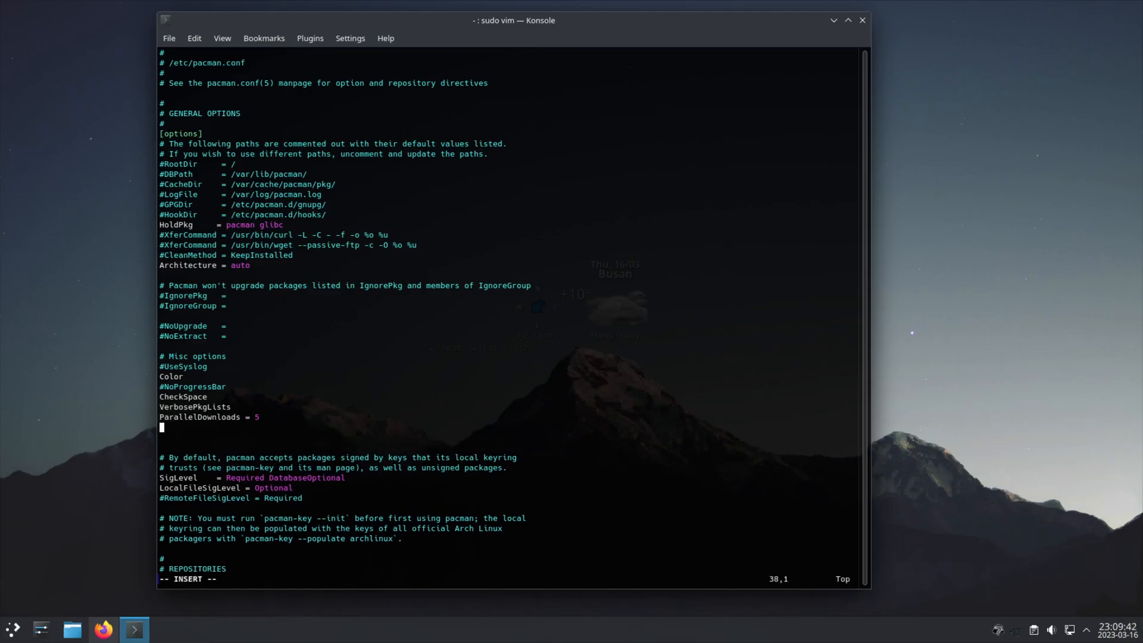
type("ILo")
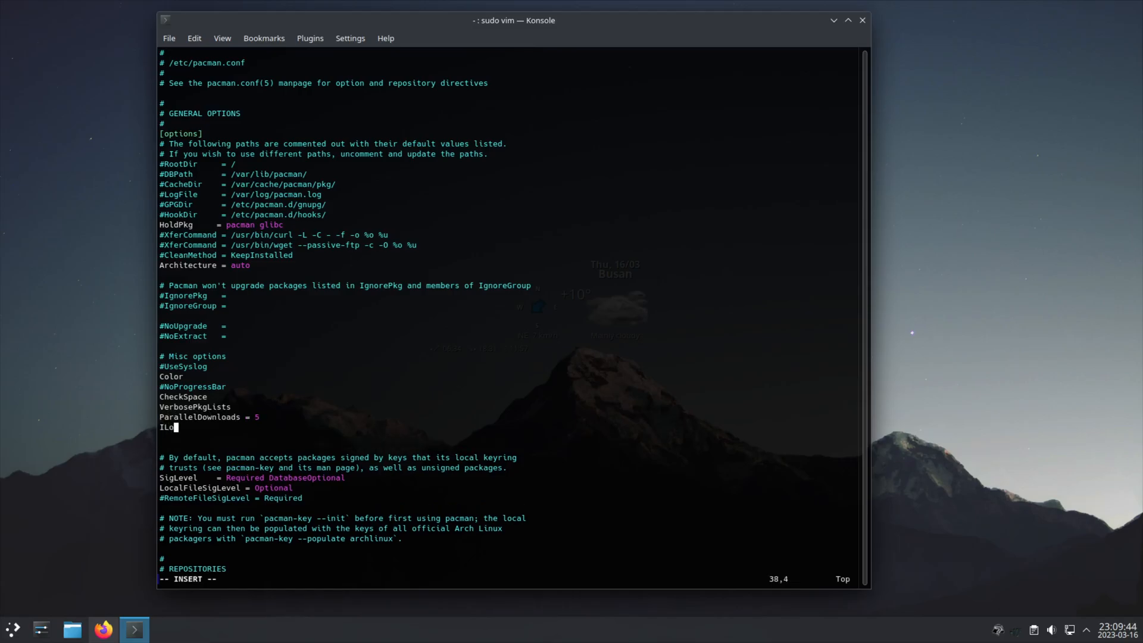
type("veCan")
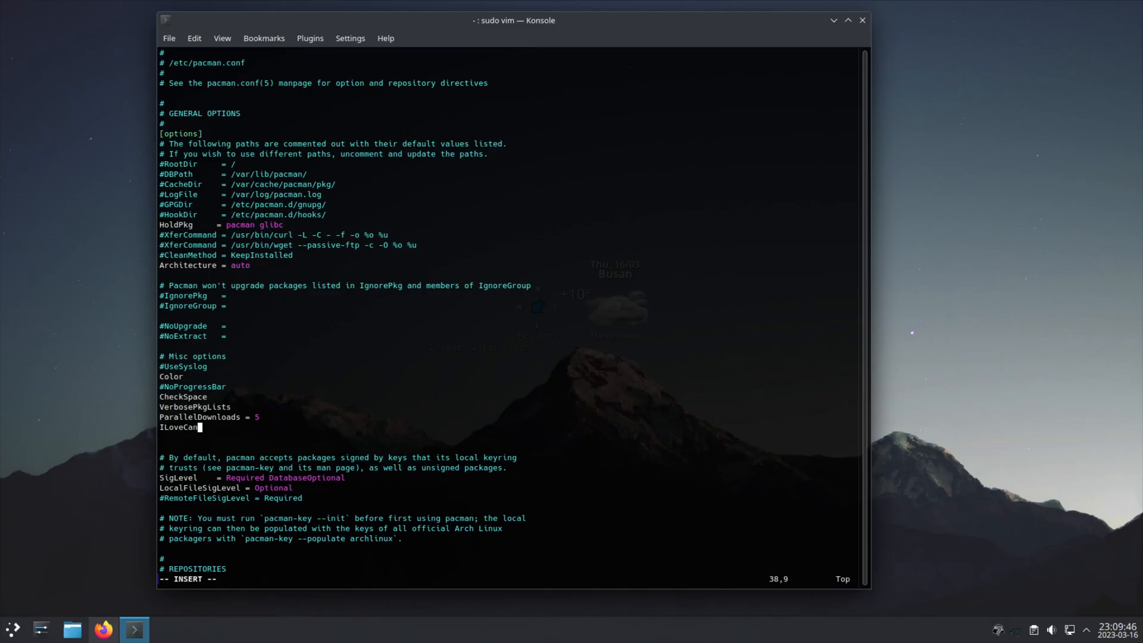
type("dy")
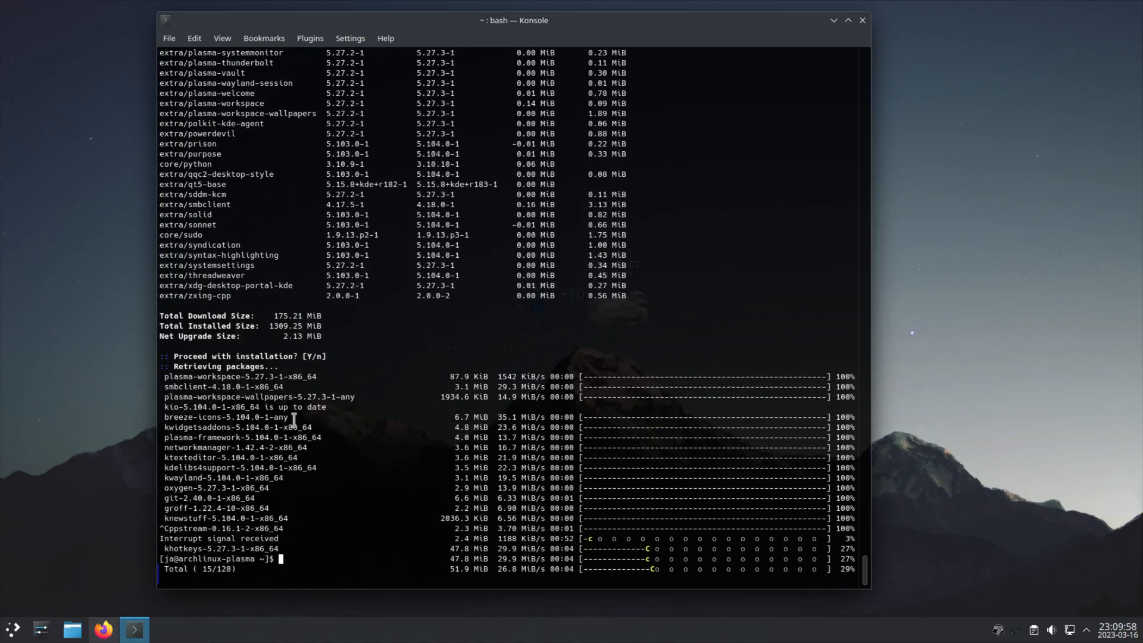
mouse_move(305, 430)
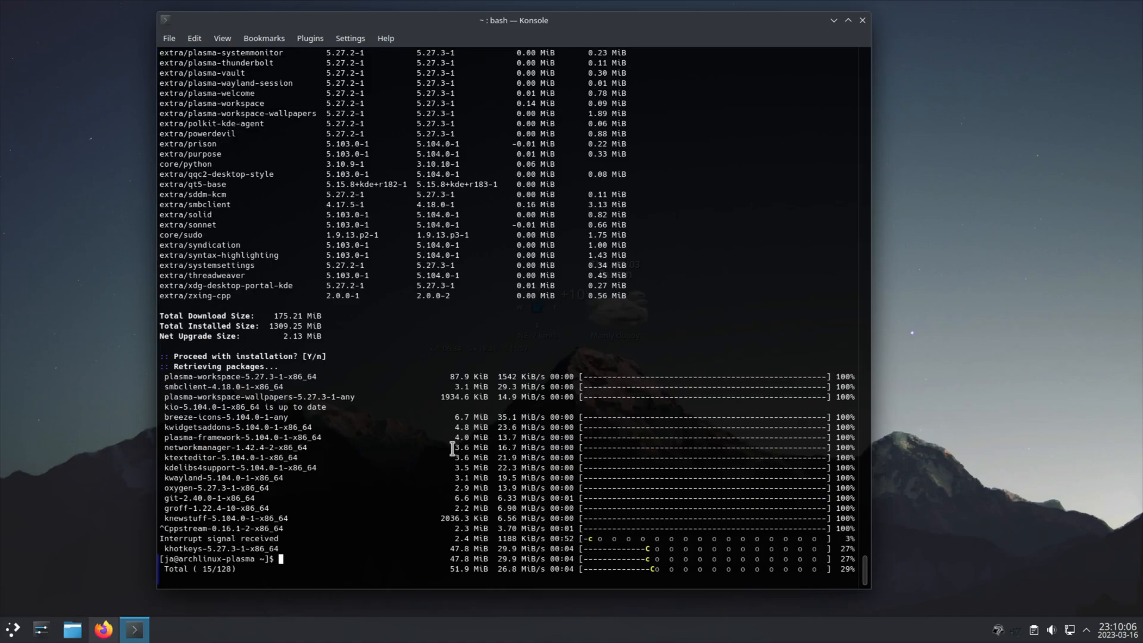
Enter sudo pacman -Syu at the prompt for another full system update
type("sudo pacman -Syu")
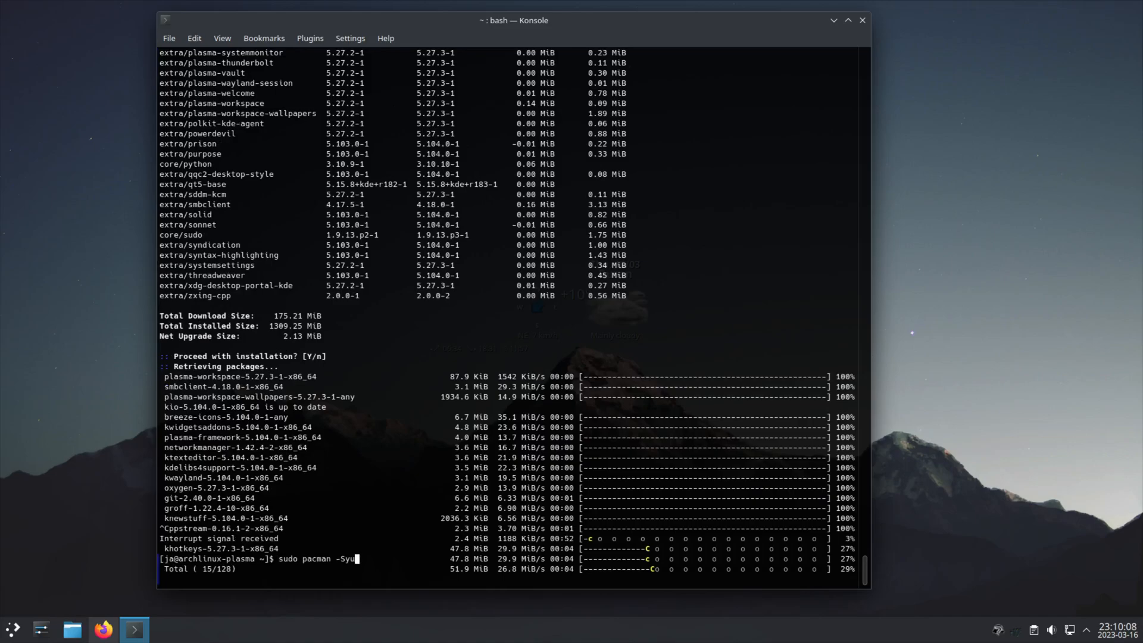